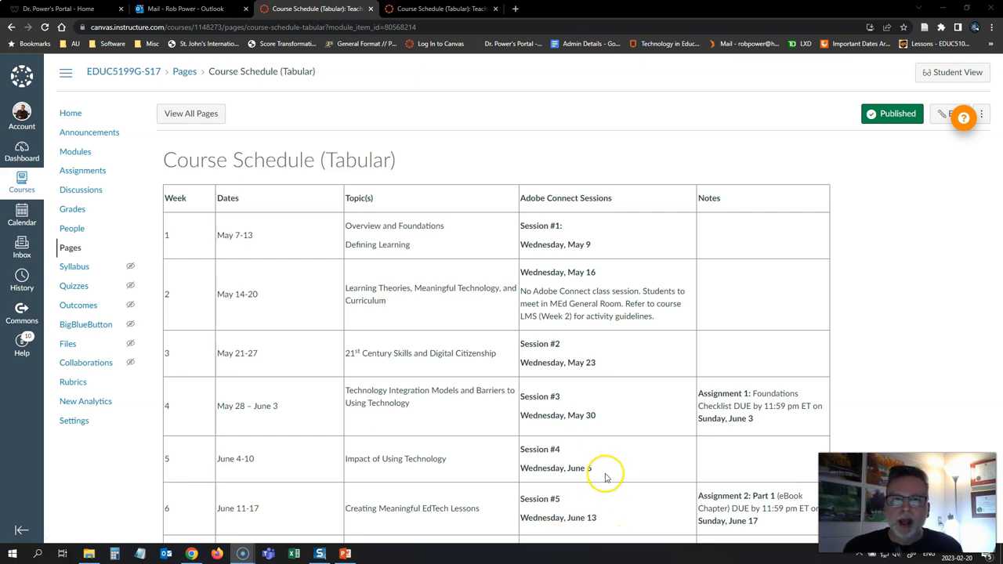
# Step: Scroll through the current course page in the phone-sized developer view
pyautogui.scroll(-3)
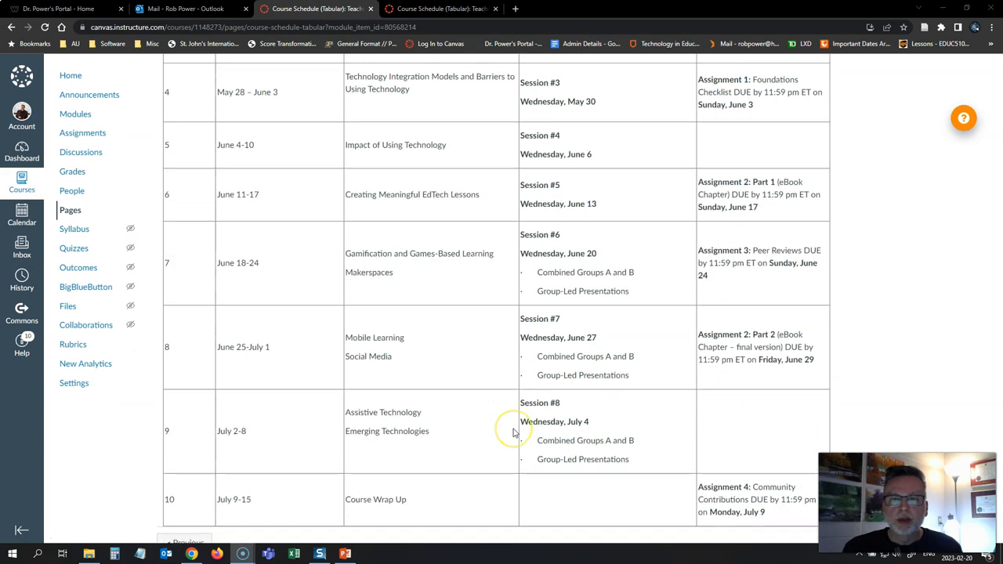
pyautogui.scroll(3)
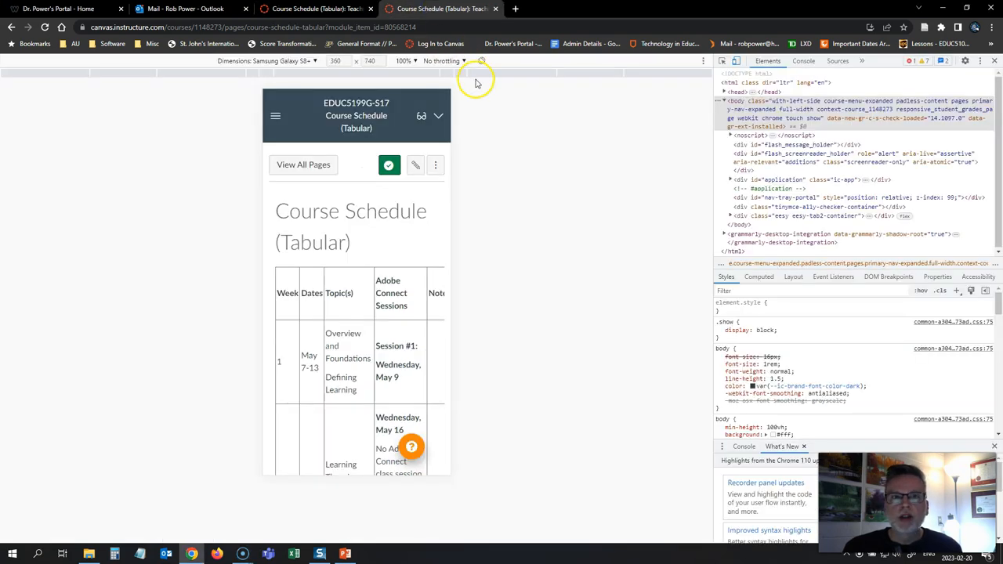
pyautogui.moveTo(256, 88)
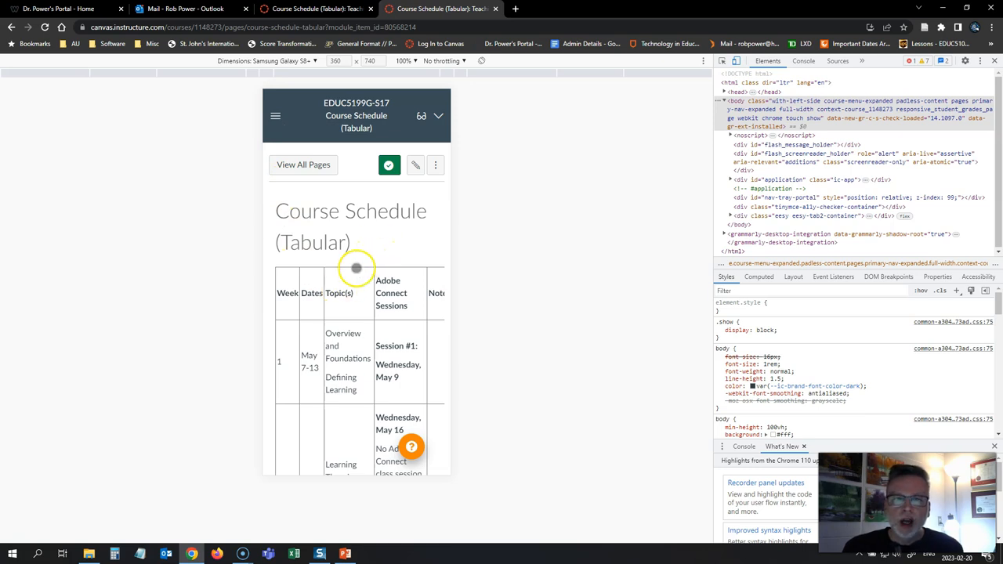
pyautogui.scroll(-3)
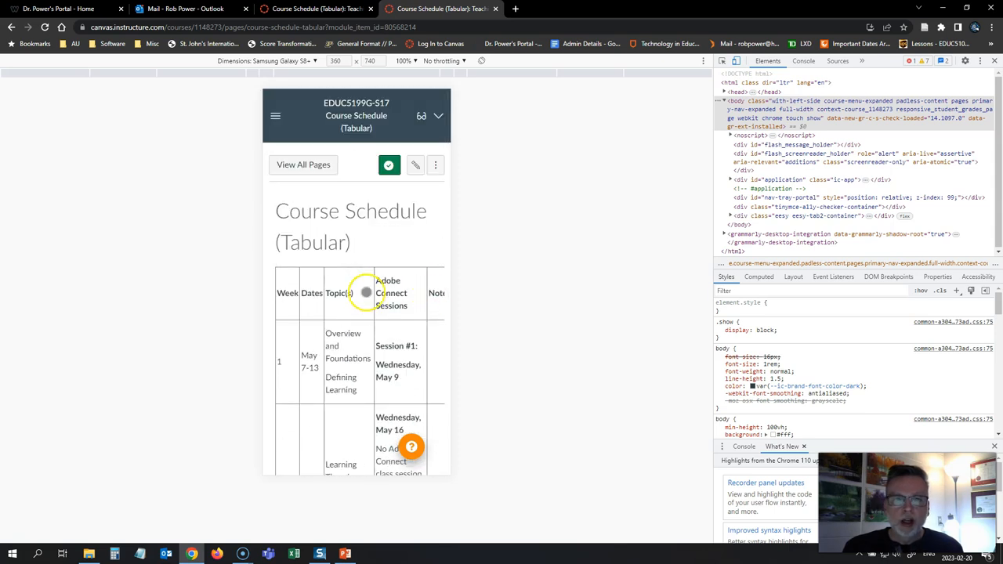
pyautogui.scroll(-3)
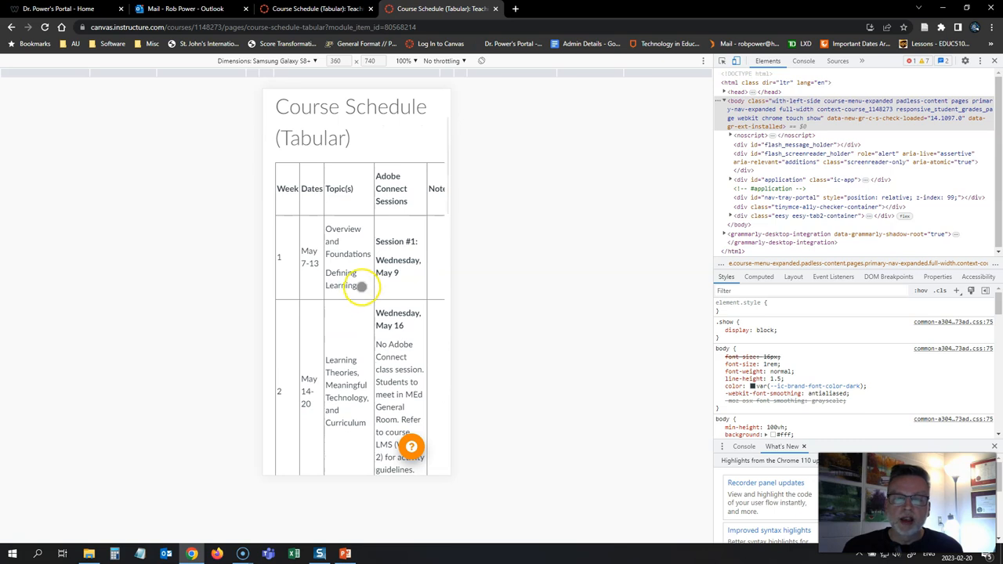
pyautogui.scroll(-3)
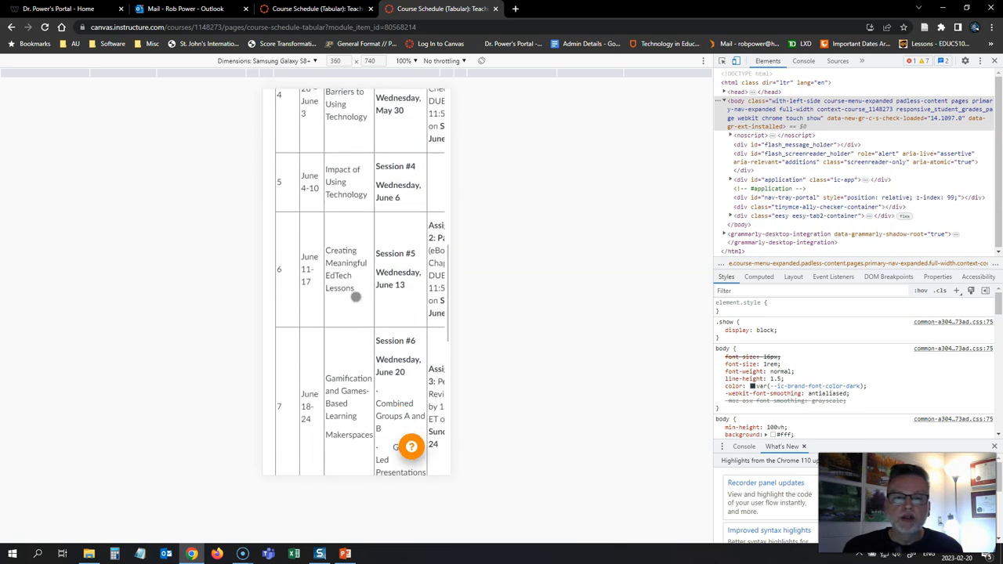
pyautogui.scroll(-3)
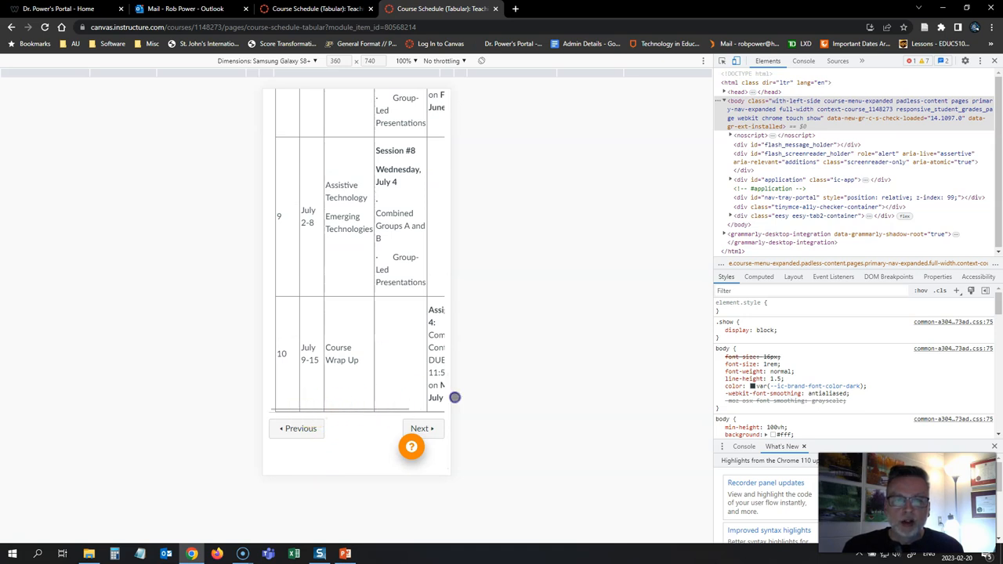
pyautogui.moveTo(428, 383)
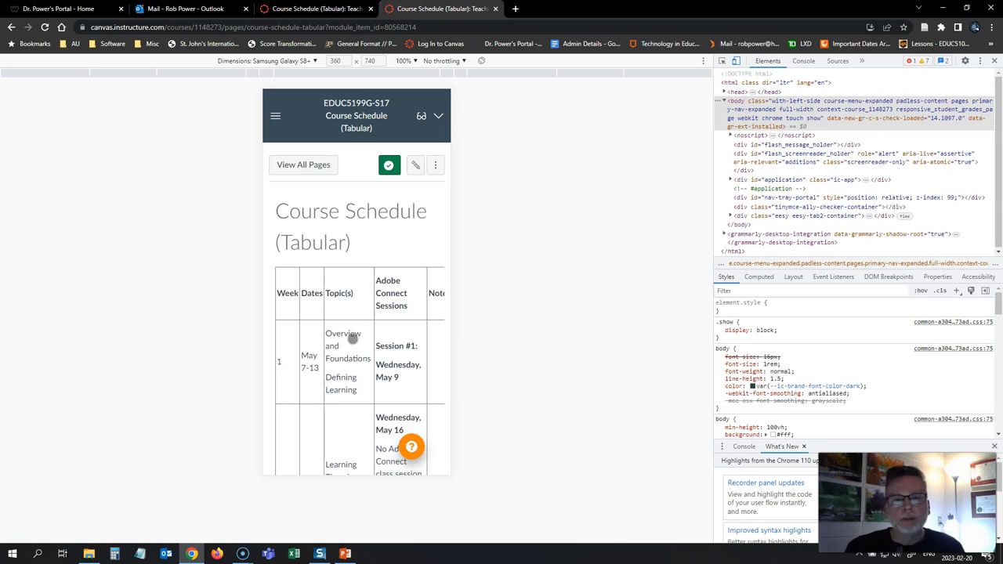
pyautogui.scroll(-3)
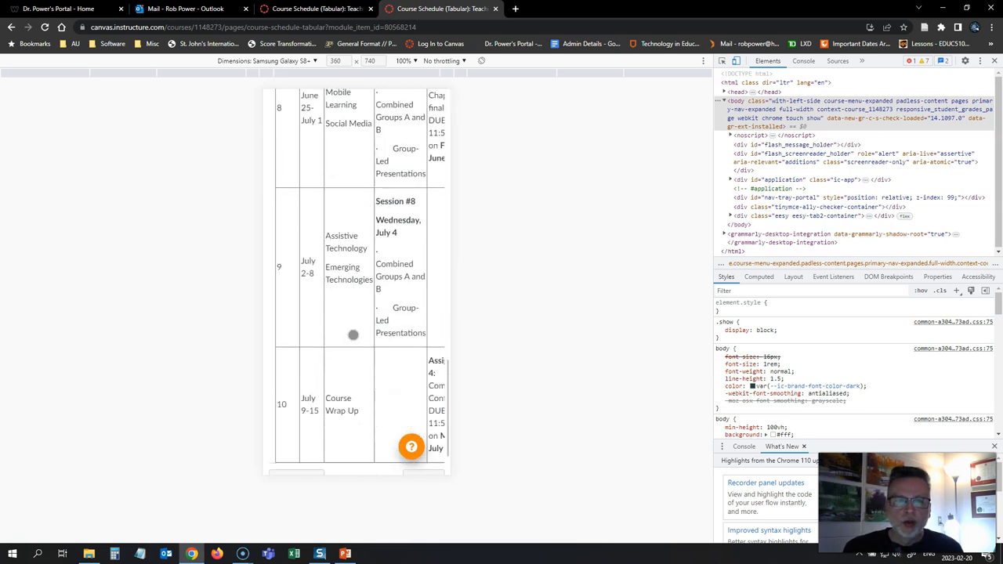
pyautogui.scroll(-3)
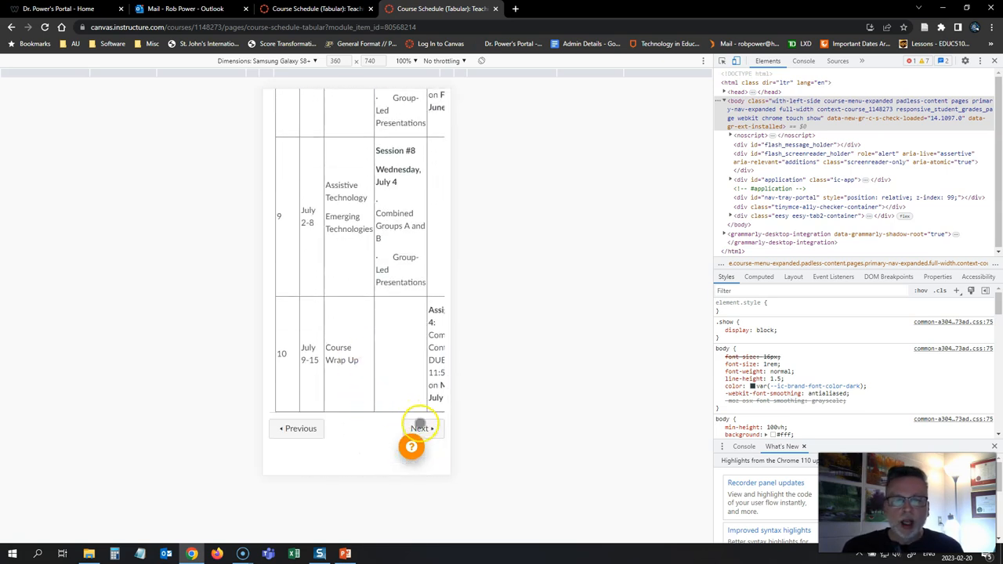
# Step: Advance to the Course Schedule page and scroll its week headings and bullet lists
pyautogui.click(421, 428)
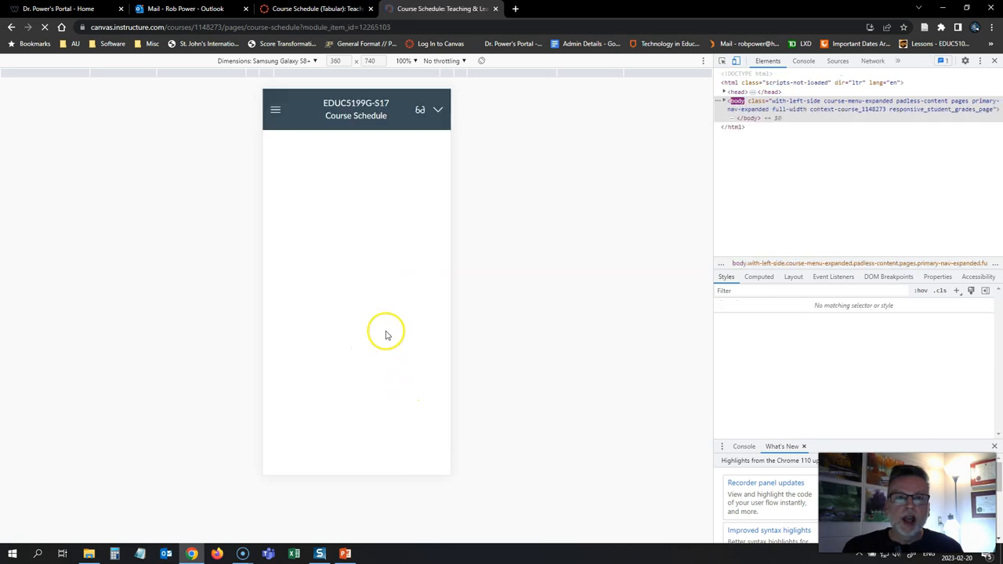
pyautogui.click(314, 8)
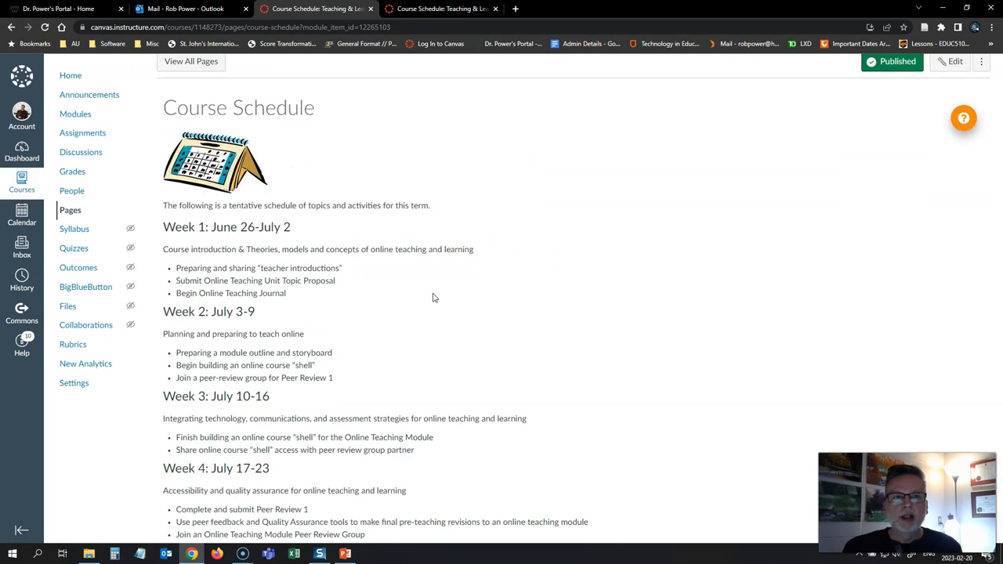
pyautogui.scroll(-3)
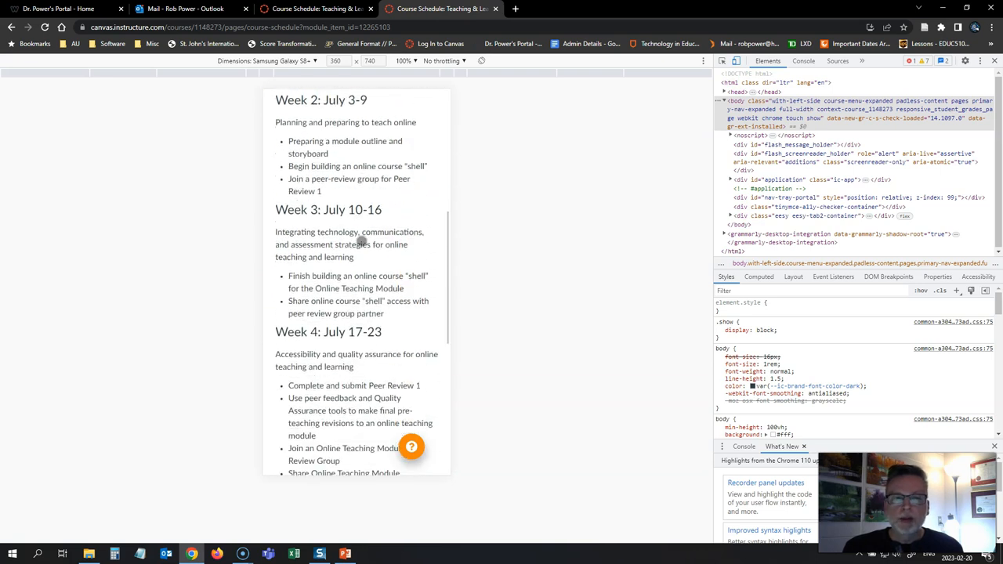
pyautogui.scroll(-3)
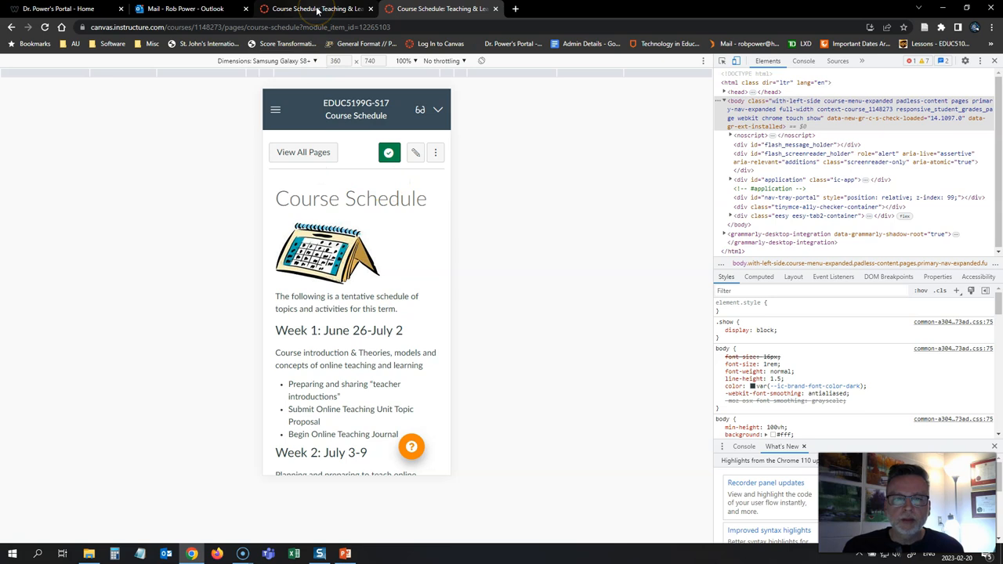
# Step: Scroll the Page Design Issues Course Design table and technology requirements at desktop width
pyautogui.scroll(-3)
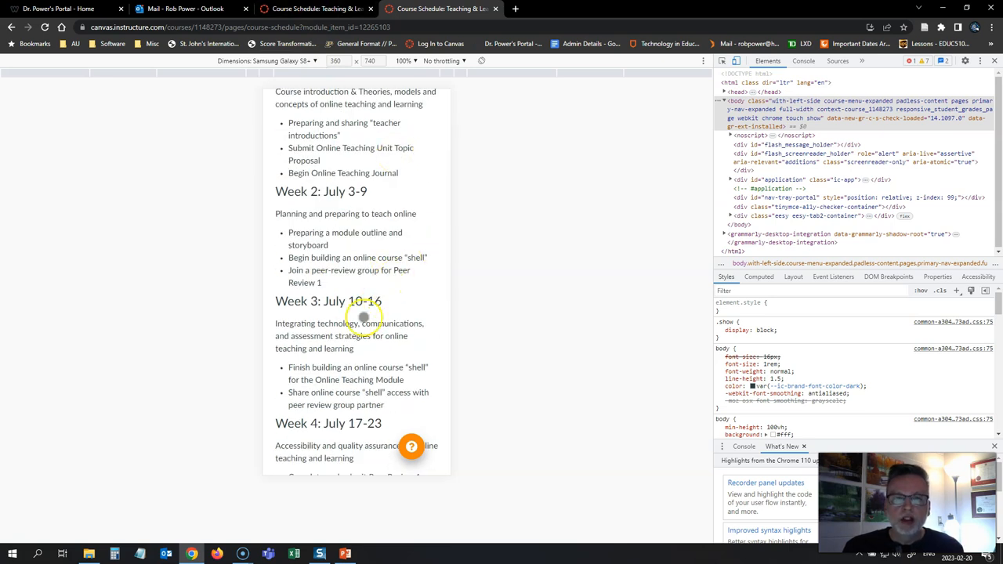
pyautogui.scroll(-3)
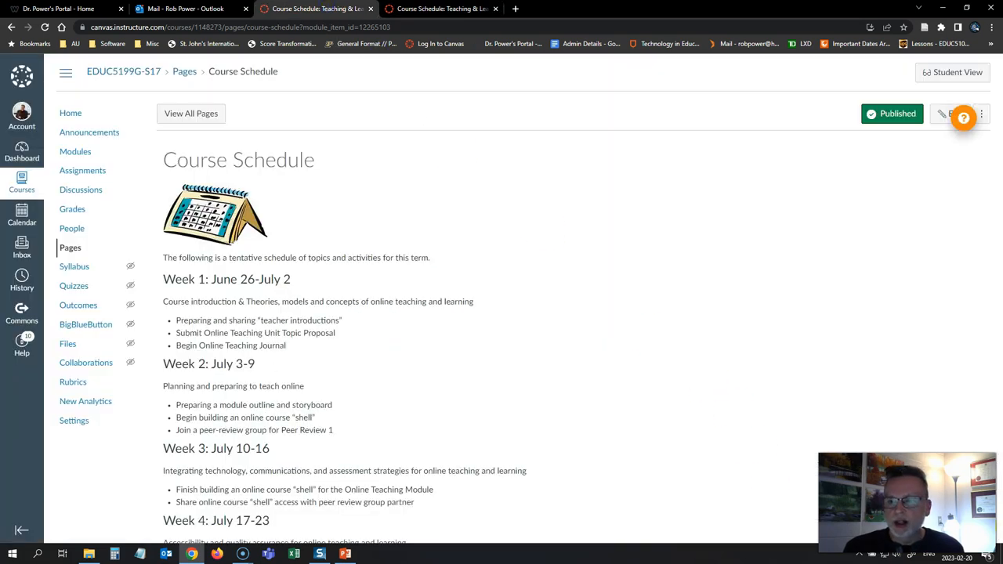
pyautogui.scroll(-3)
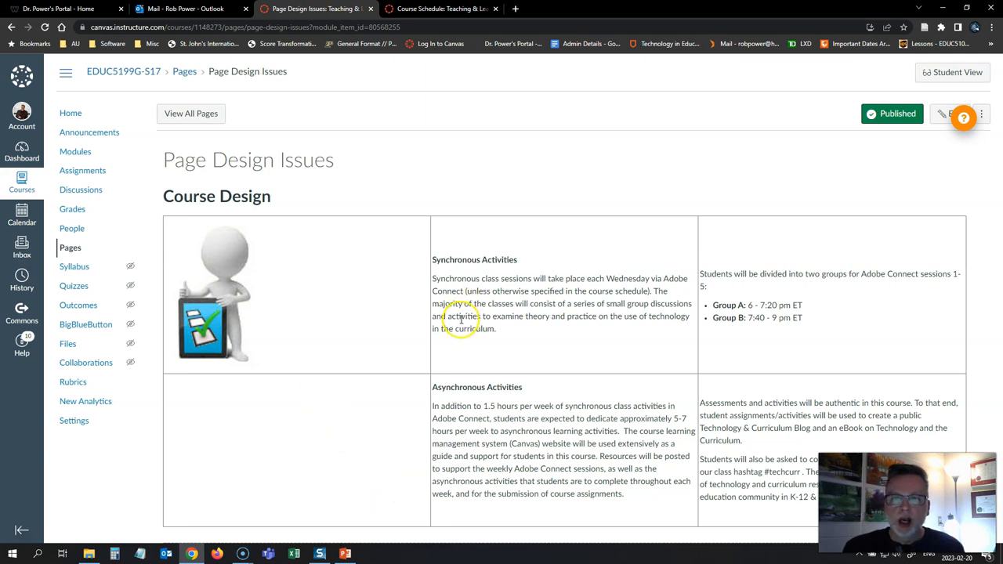
pyautogui.scroll(-3)
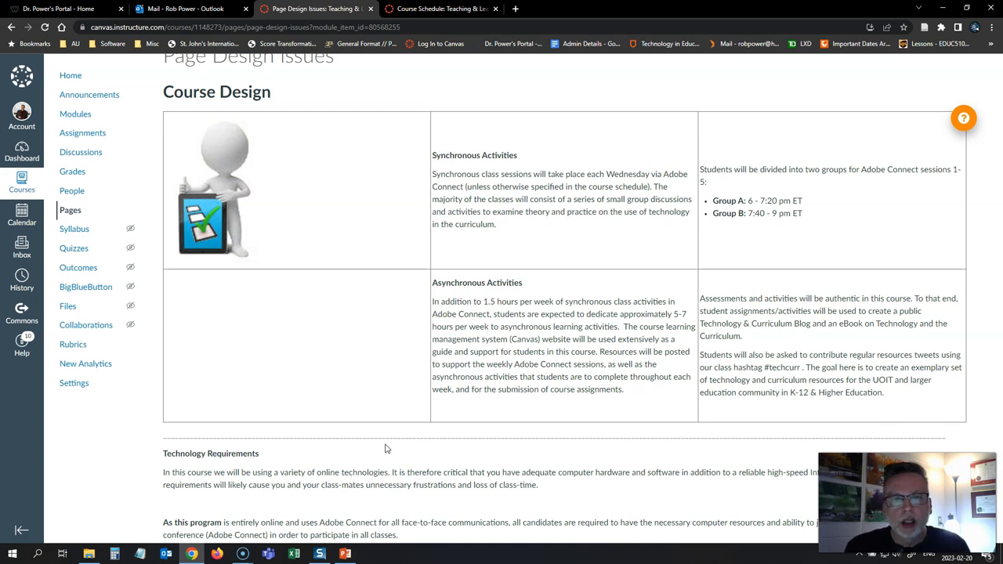
pyautogui.scroll(-3)
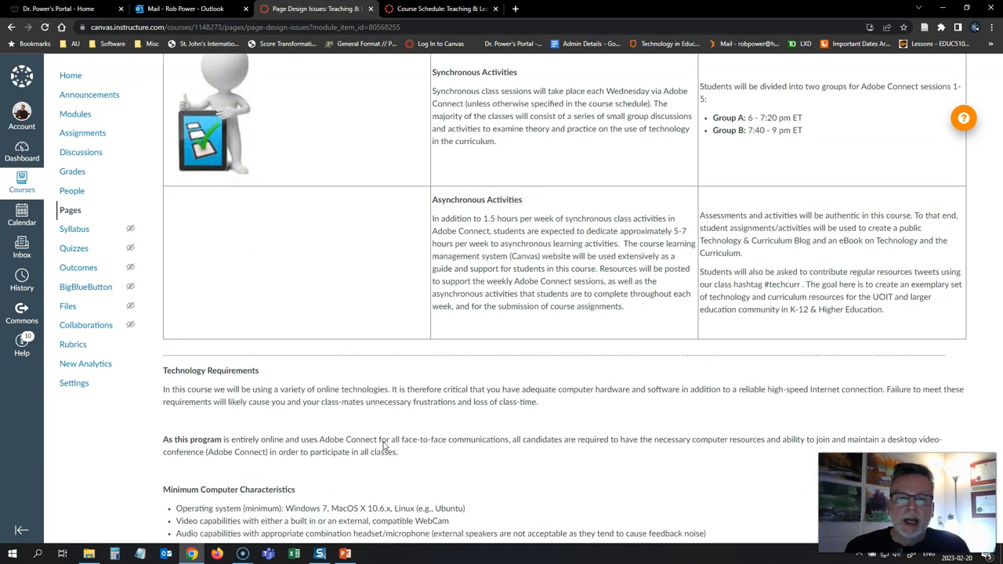
pyautogui.scroll(3)
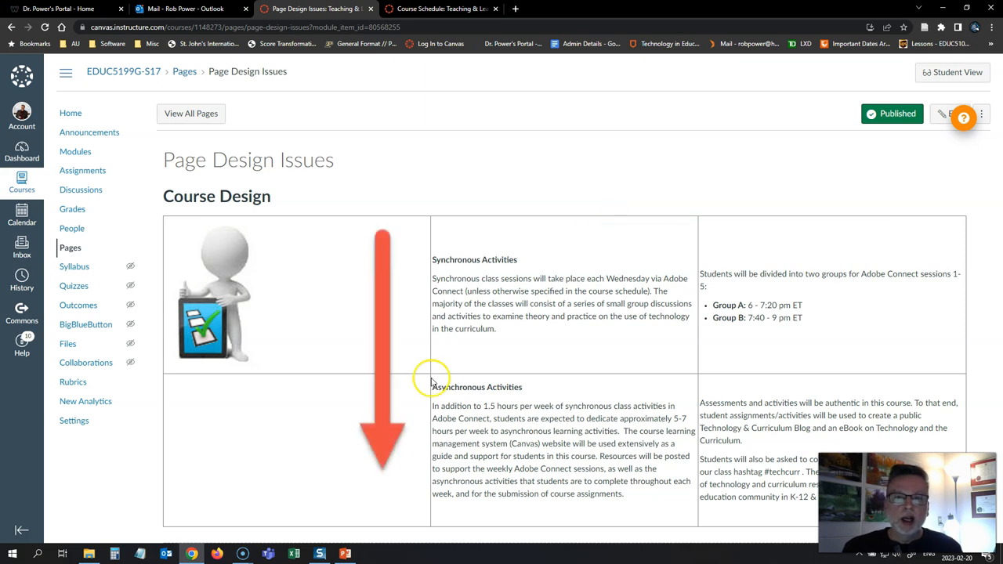
pyautogui.moveTo(500, 291)
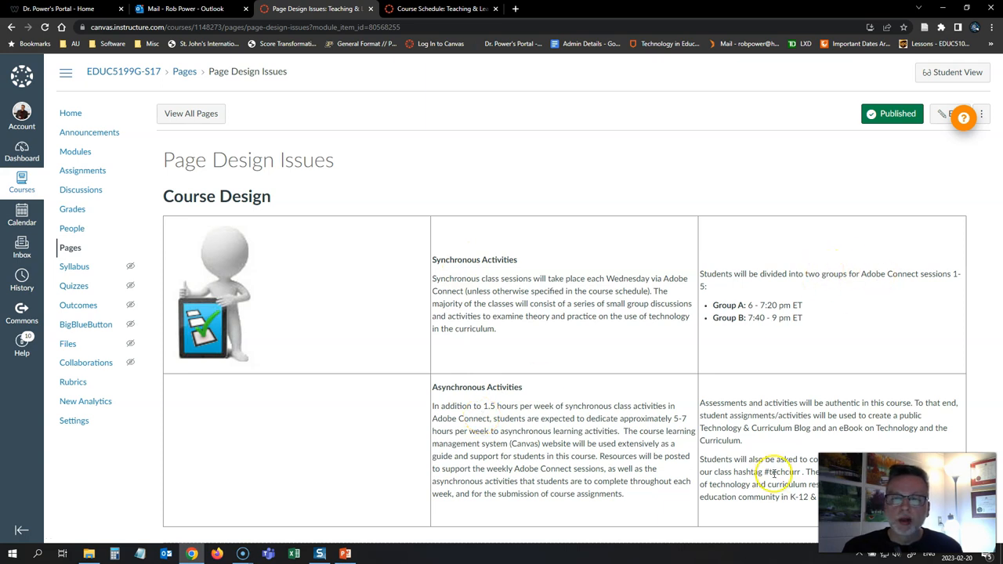
pyautogui.moveTo(423, 324)
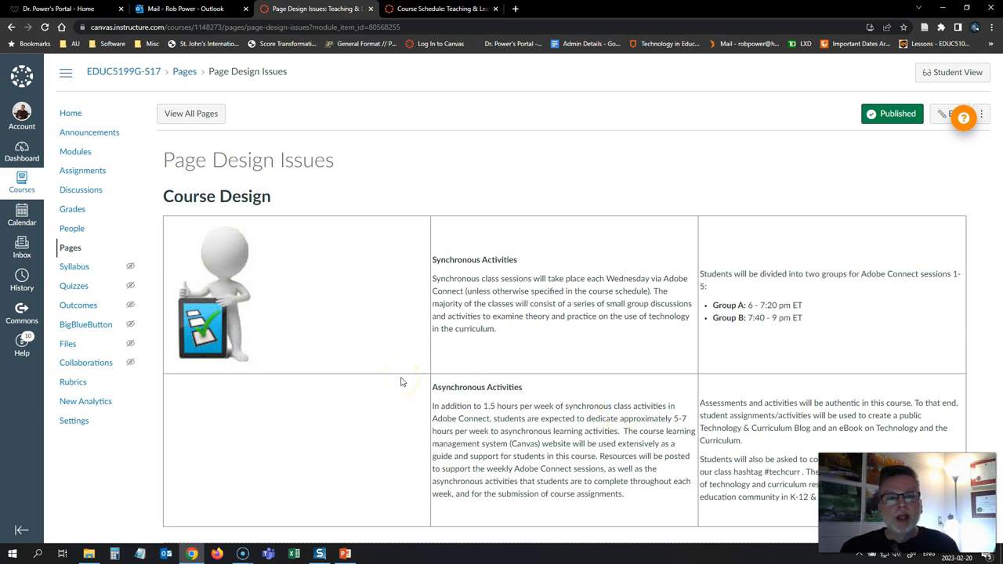
pyautogui.moveTo(396, 379)
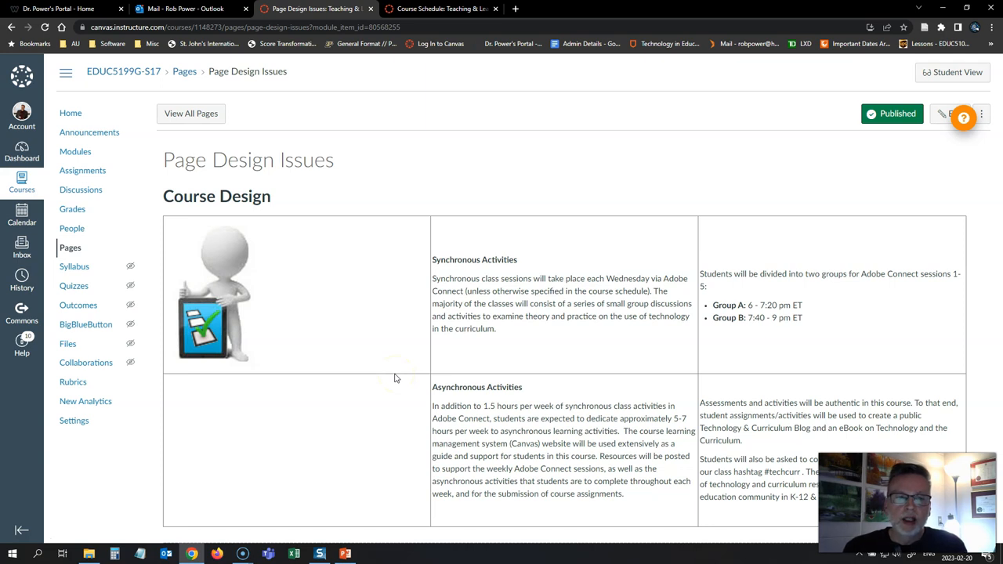
# Step: Scroll the Course Schedule page in the Galaxy S8+ preview down to Week 6
pyautogui.scroll(-3)
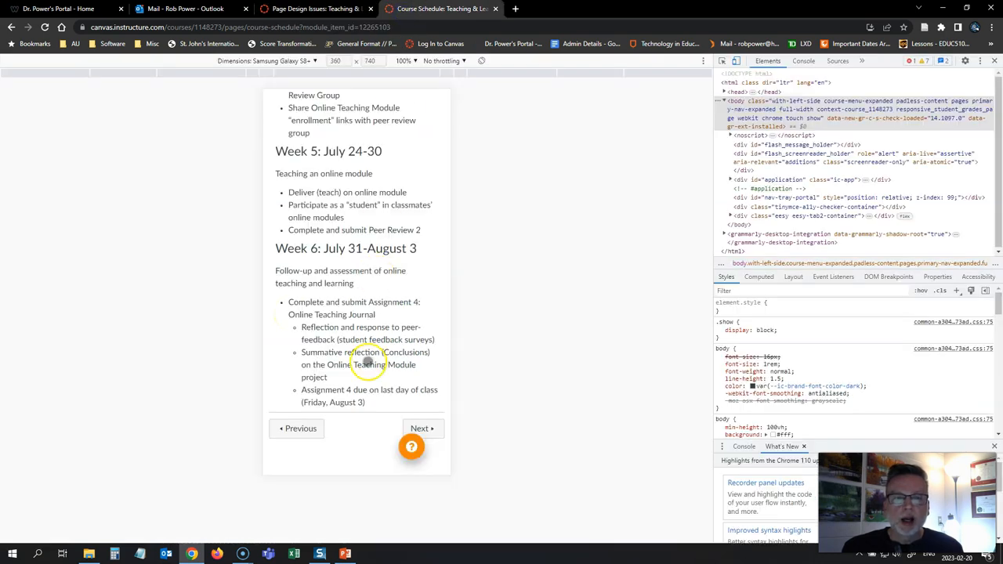
# Step: Advance to Page Design Issues in device mode and scroll its narrow Course Design table
pyautogui.click(422, 429)
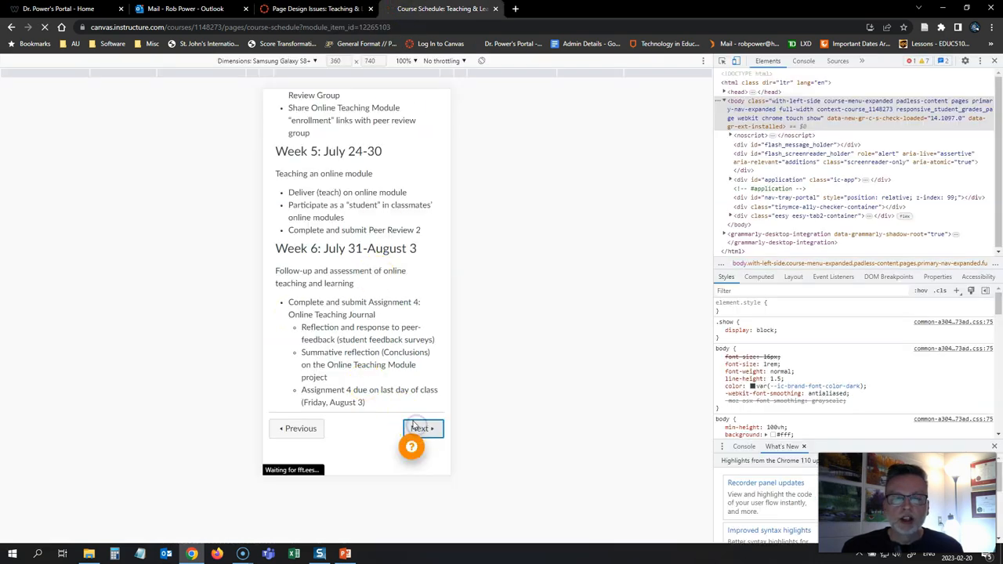
pyautogui.click(423, 429)
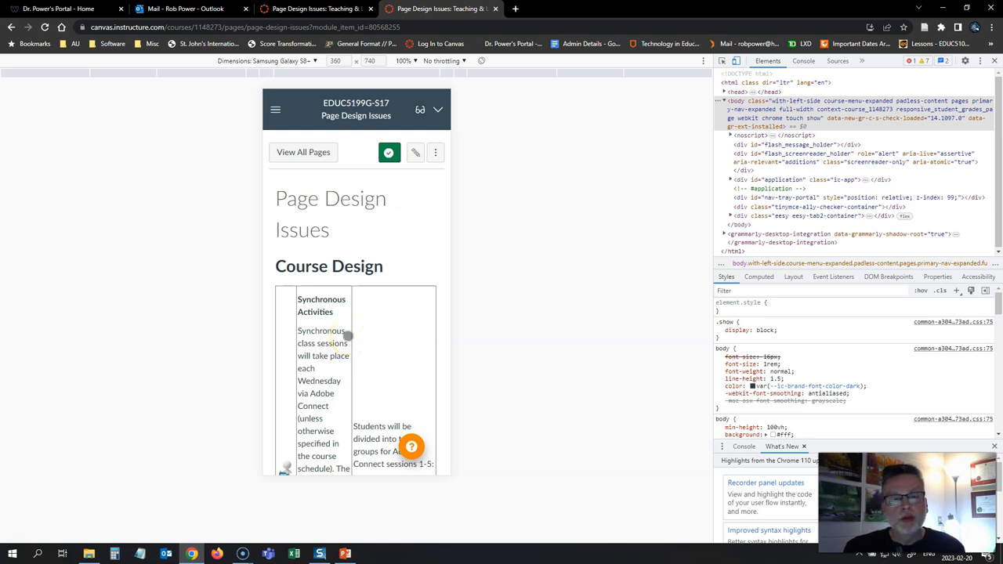
pyautogui.scroll(-3)
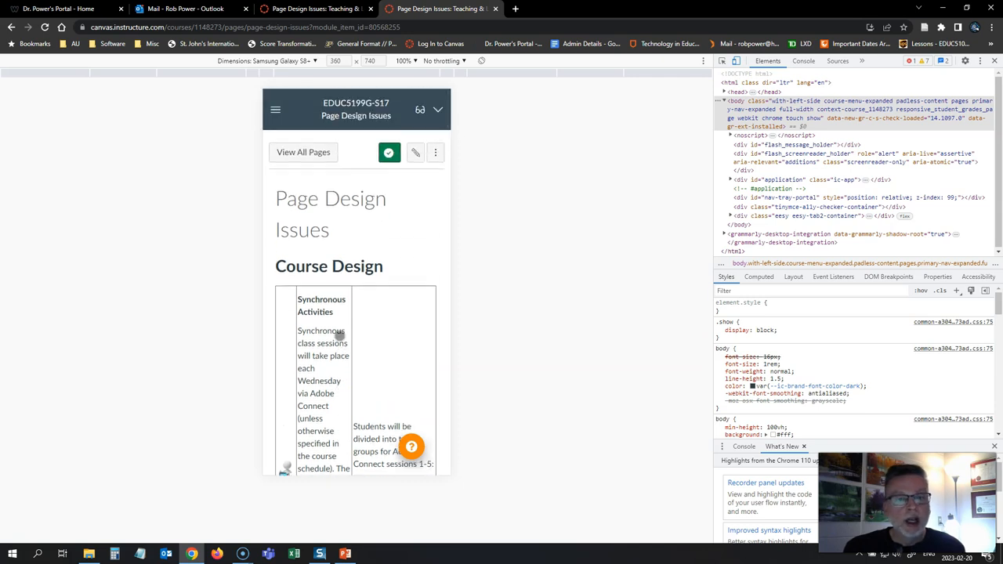
pyautogui.scroll(-3)
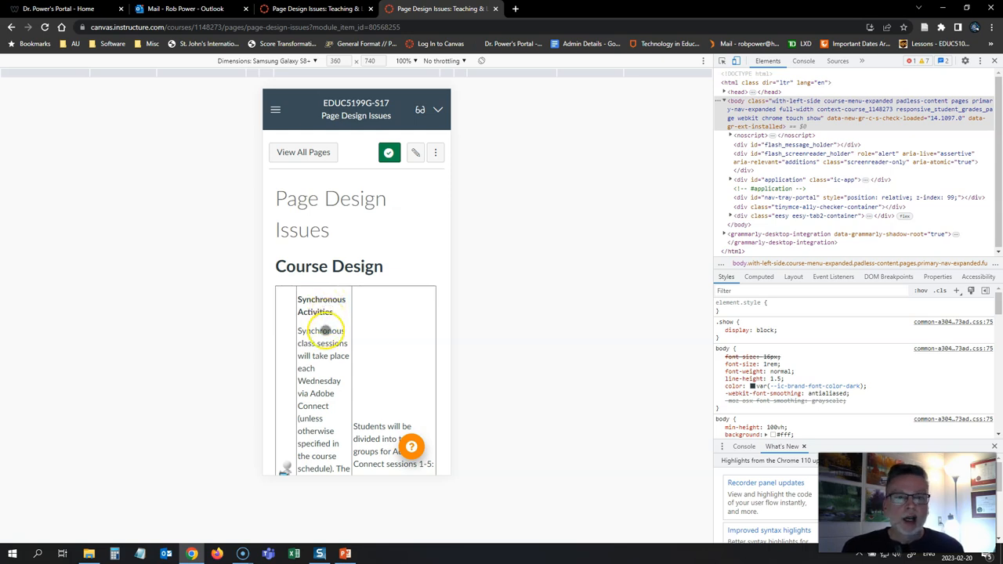
pyautogui.scroll(-3)
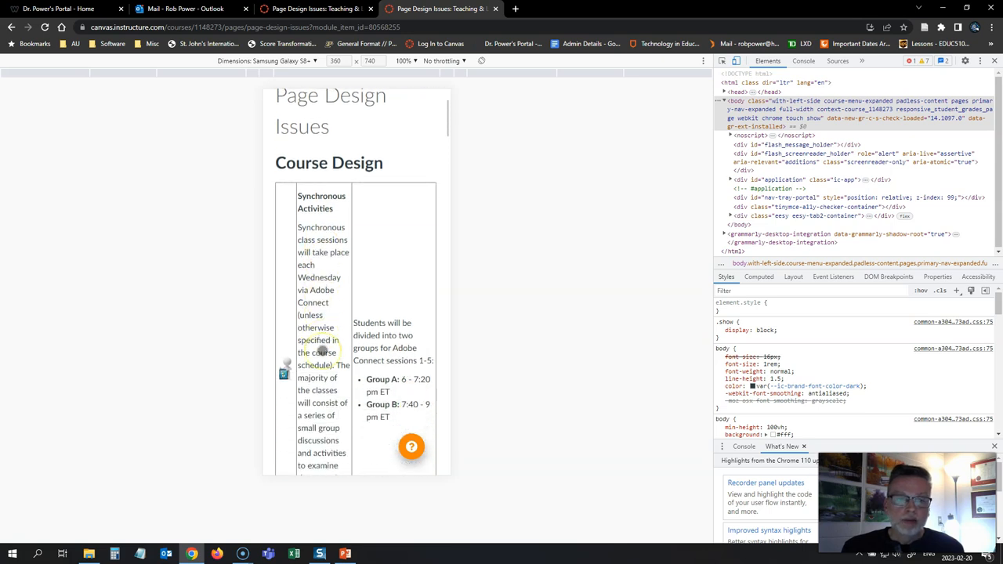
pyautogui.scroll(-3)
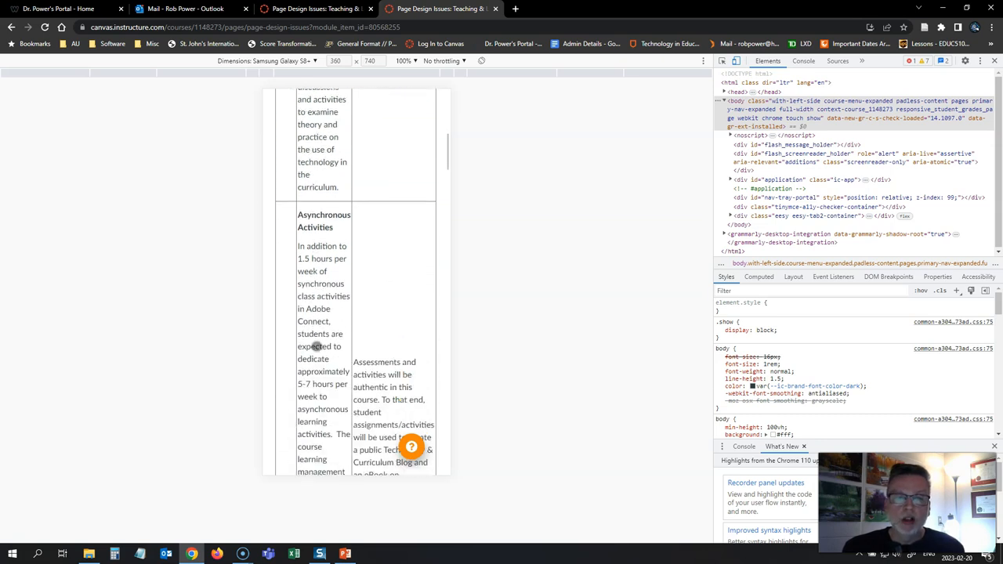
pyautogui.scroll(-3)
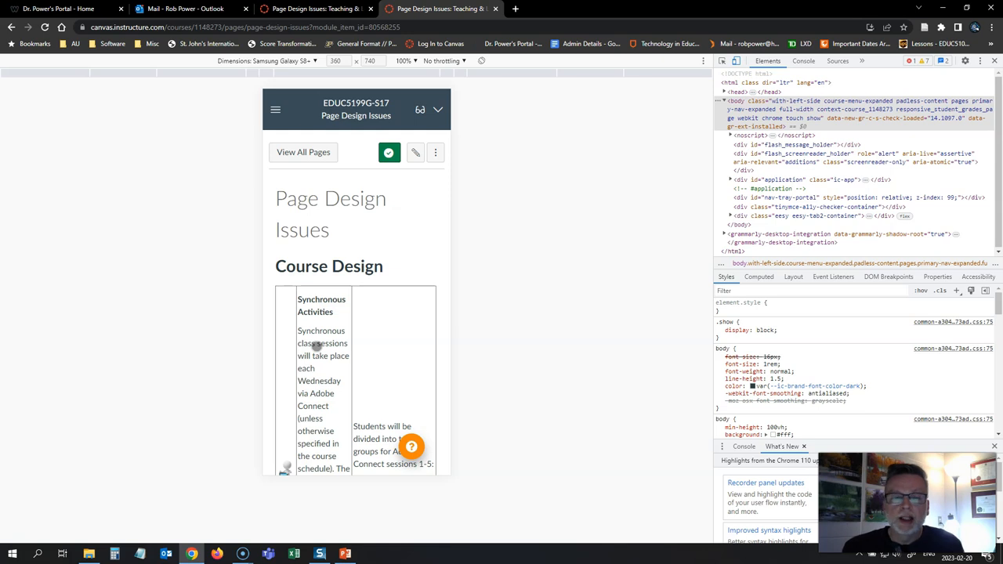
pyautogui.scroll(-3)
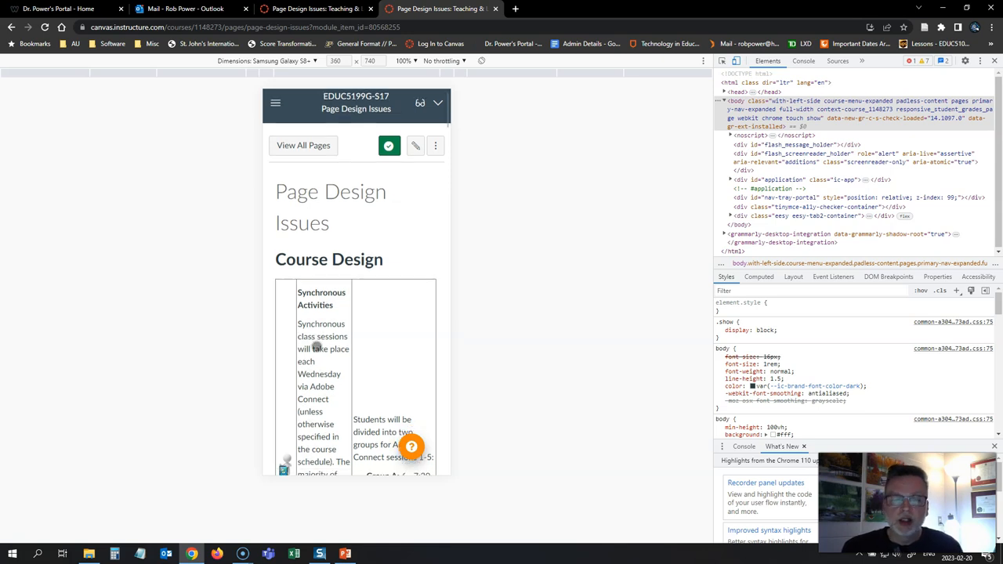
pyautogui.scroll(-3)
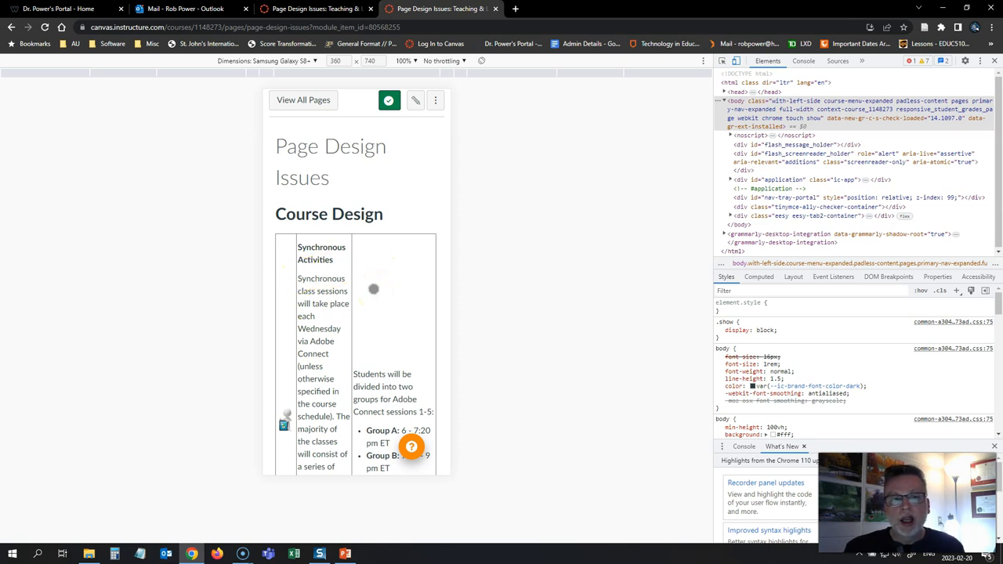
pyautogui.moveTo(370, 290)
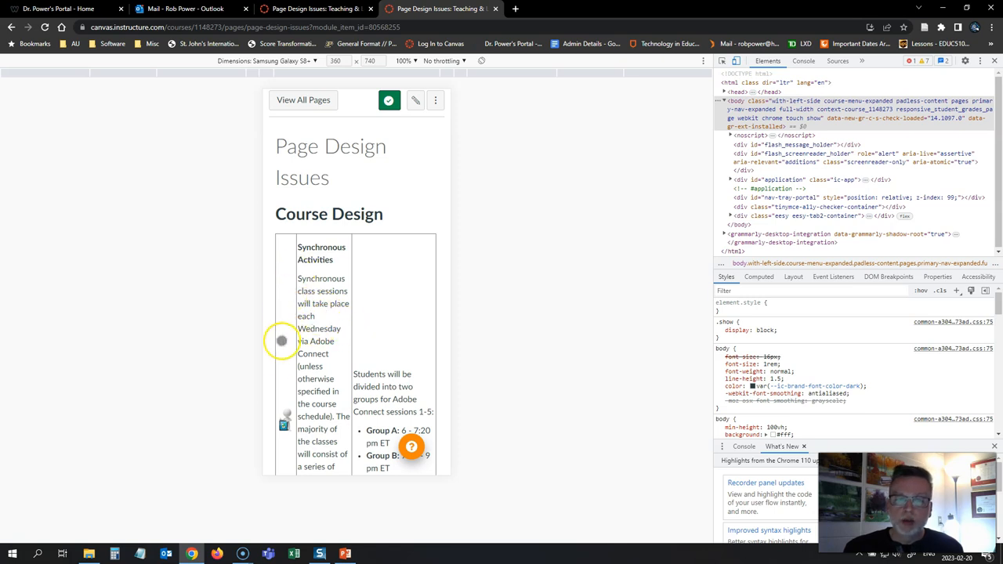
pyautogui.moveTo(331, 335)
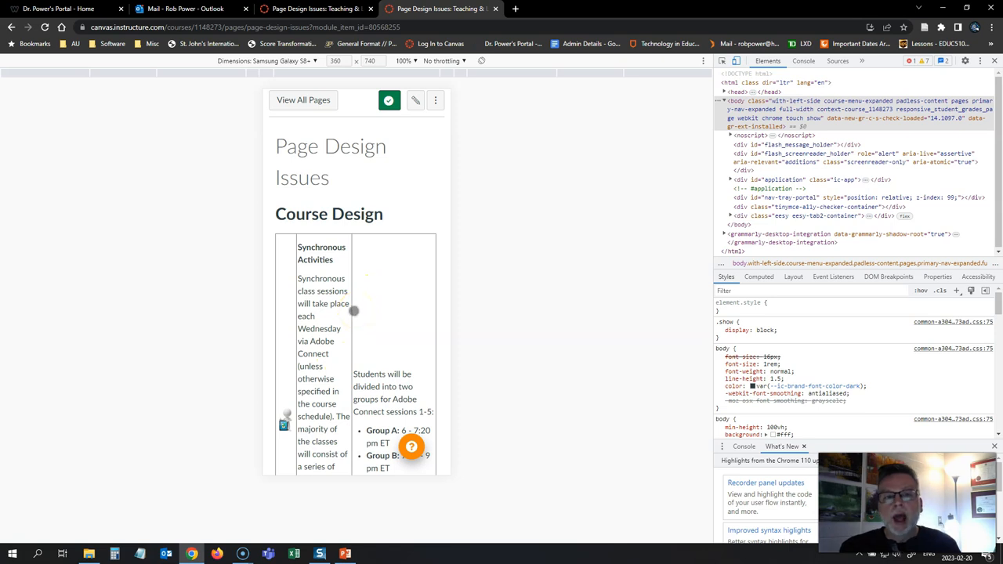
pyautogui.moveTo(339, 312)
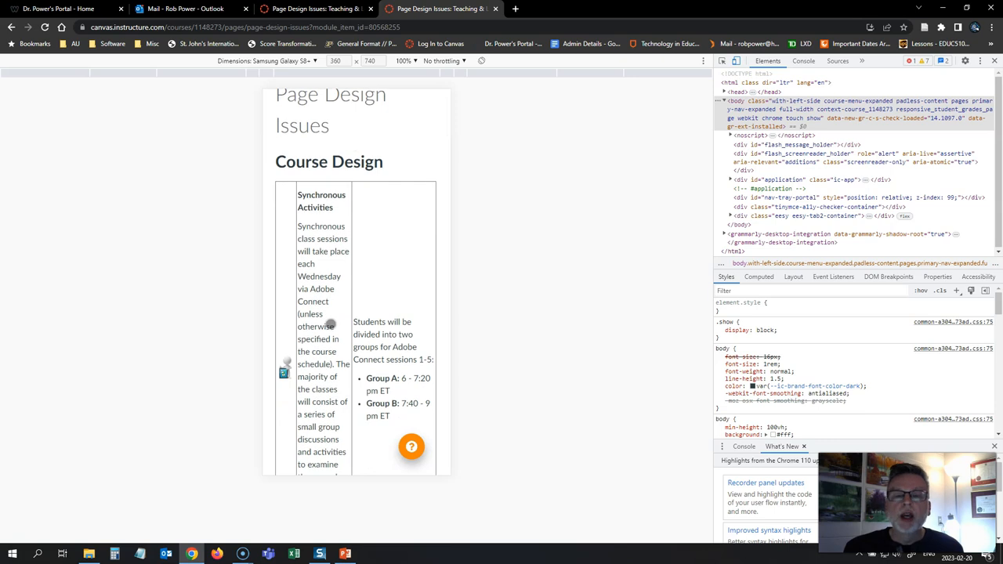
pyautogui.scroll(-3)
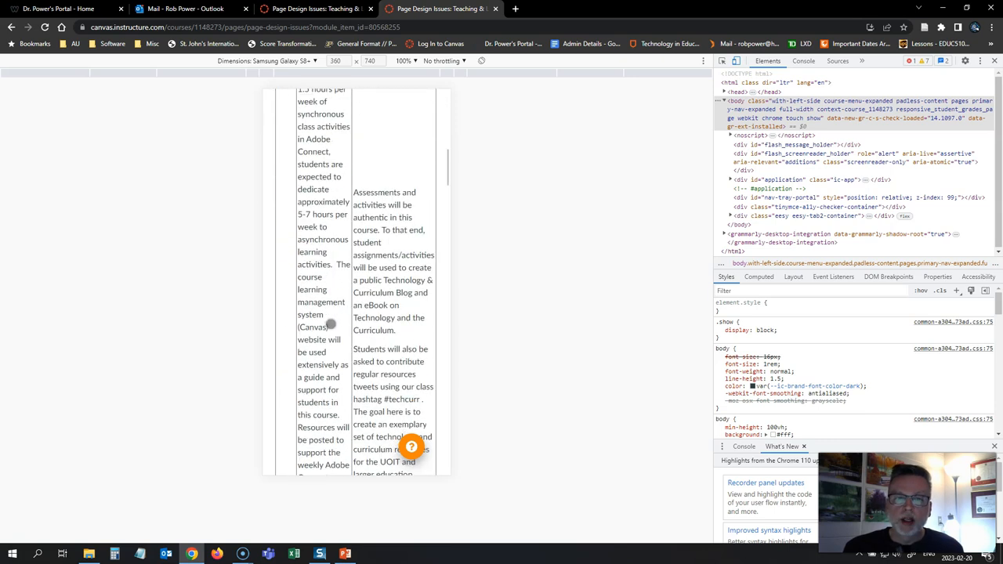
pyautogui.scroll(-3)
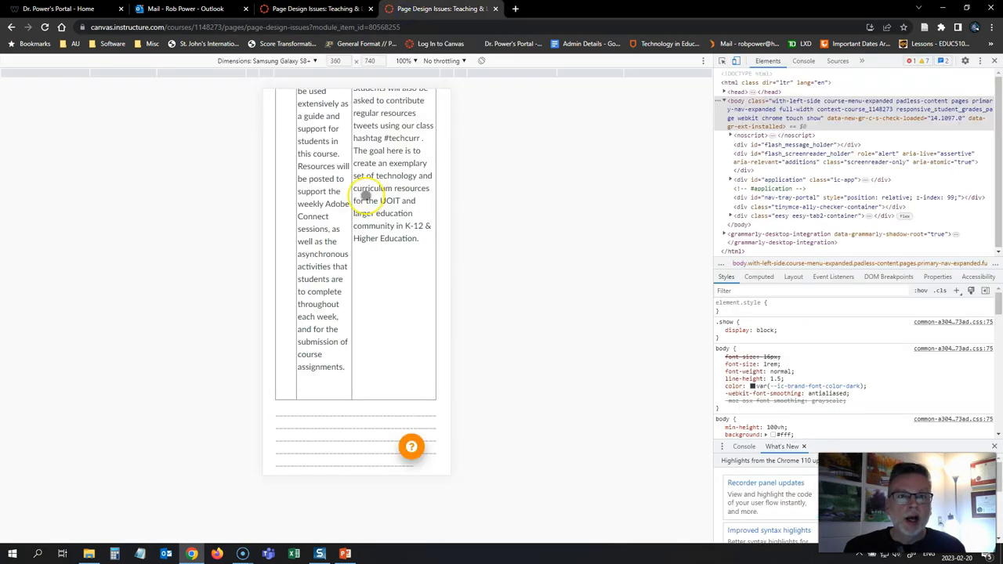
pyautogui.scroll(-3)
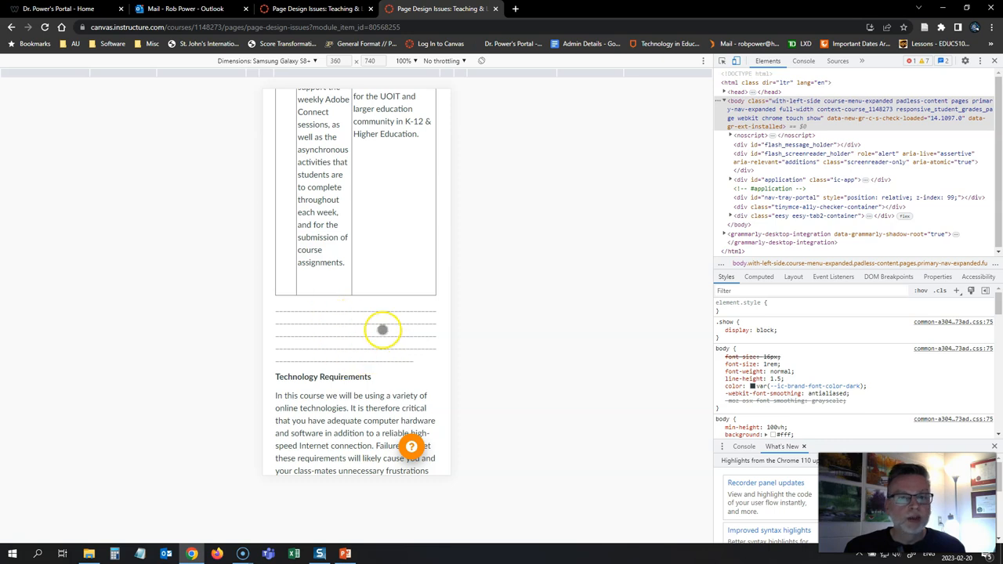
pyautogui.moveTo(352, 327)
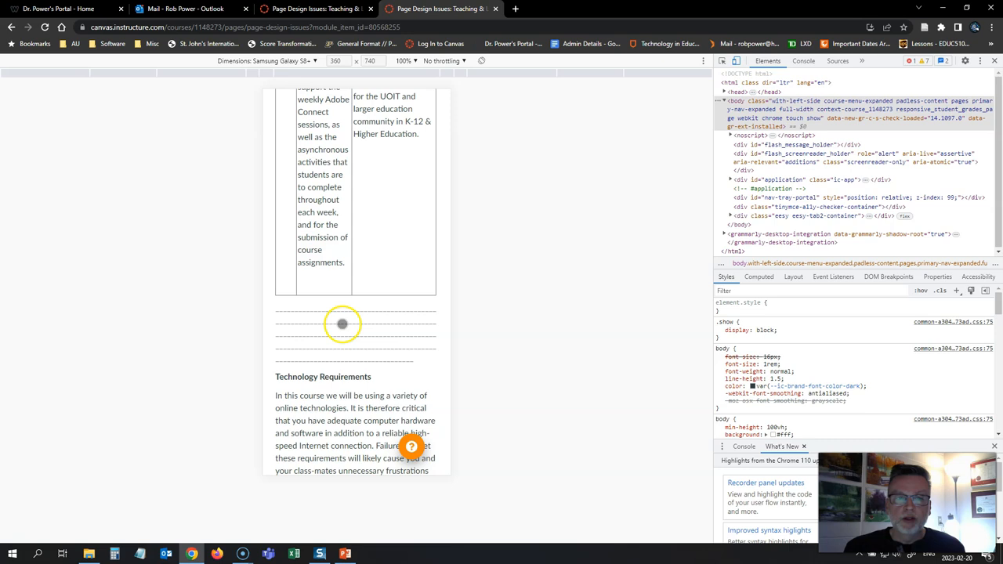
pyautogui.moveTo(338, 380)
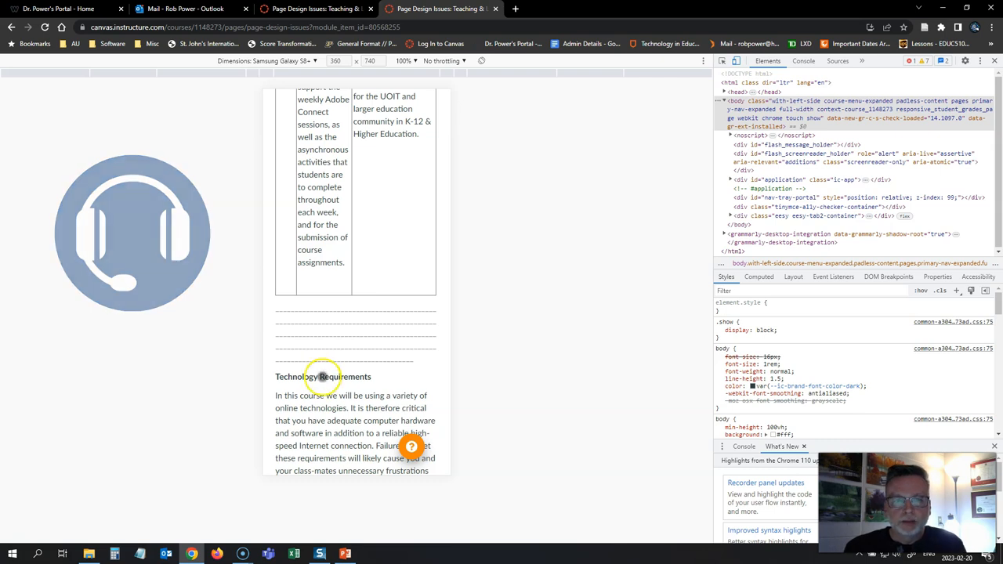
# Step: Scroll Page Design Issues at full desktop width down to the linear Course Design section
pyautogui.scroll(-3)
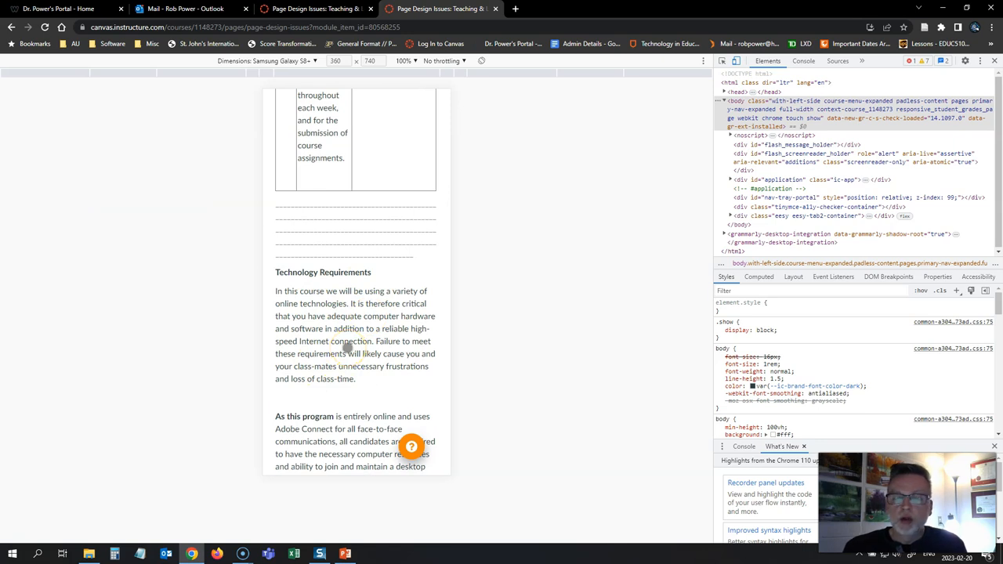
pyautogui.scroll(-3)
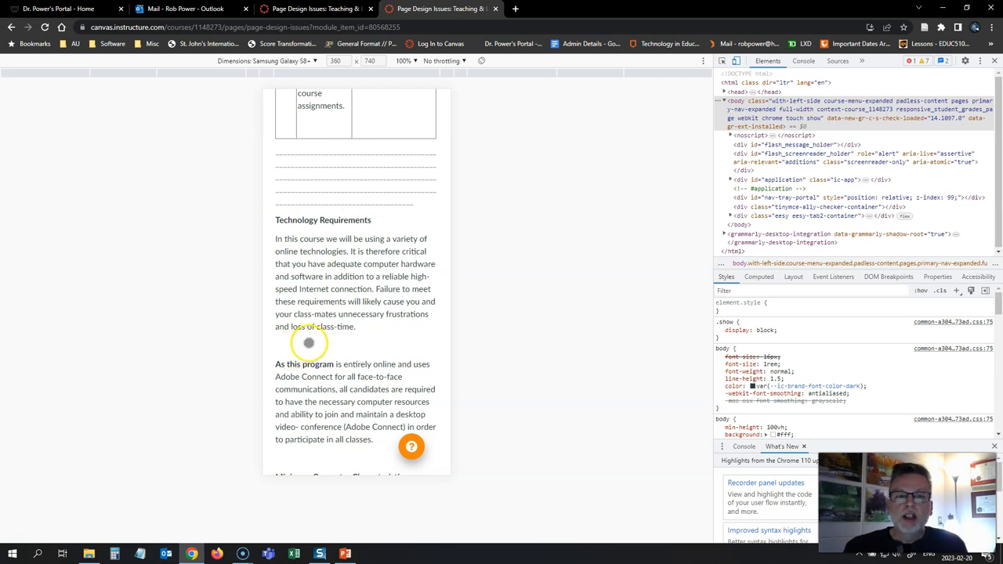
pyautogui.scroll(-3)
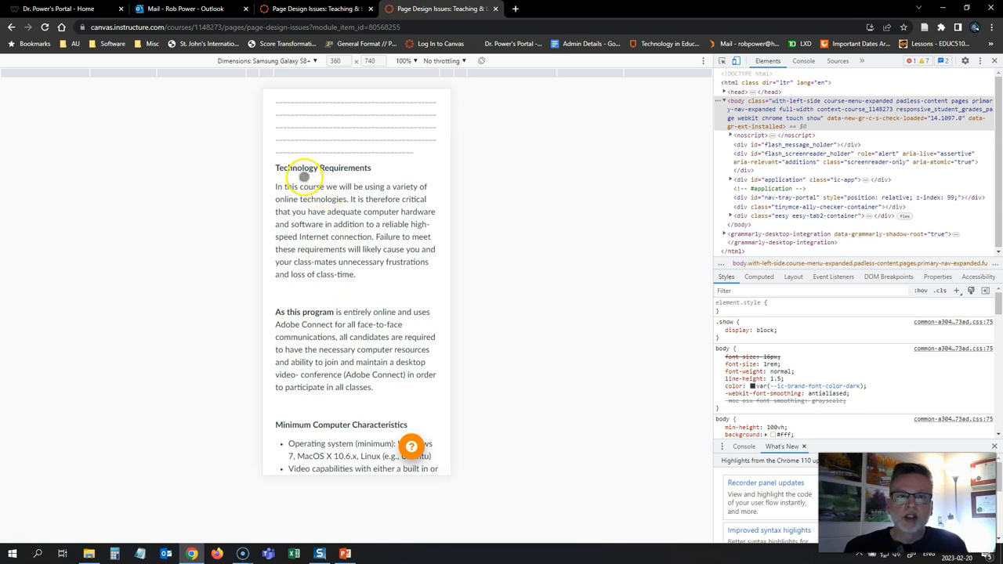
pyautogui.moveTo(317, 292)
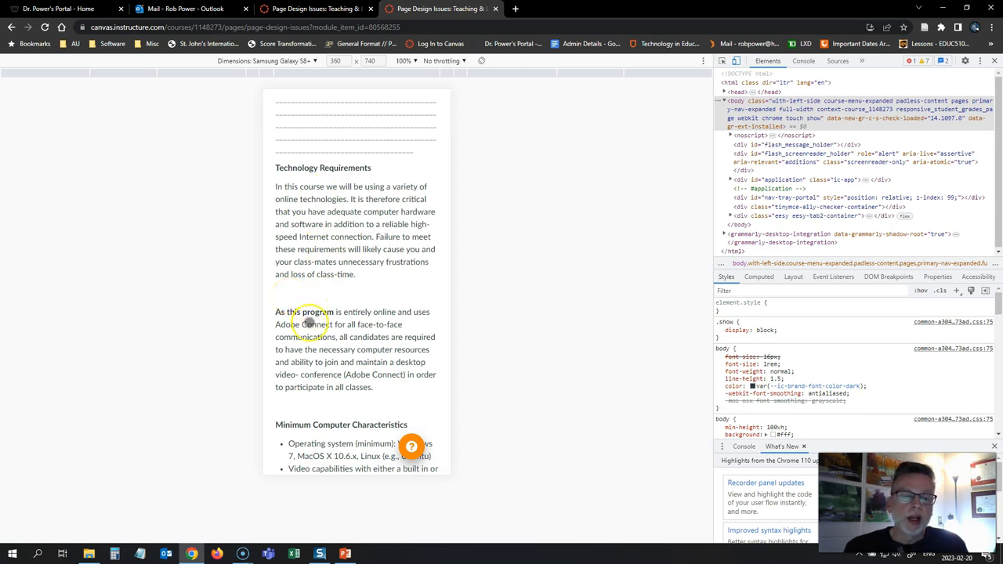
pyautogui.scroll(-3)
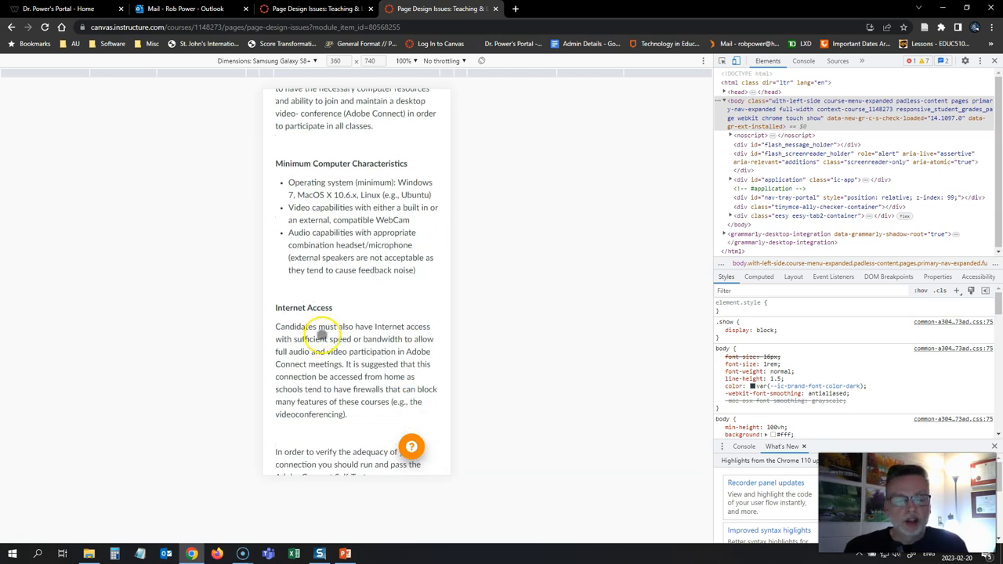
pyautogui.scroll(-3)
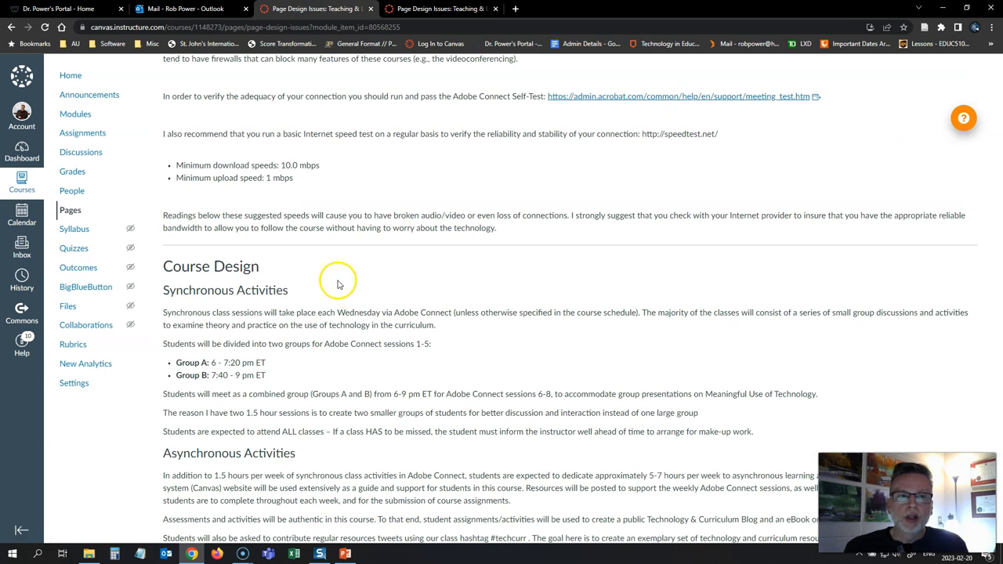
pyautogui.moveTo(619, 377)
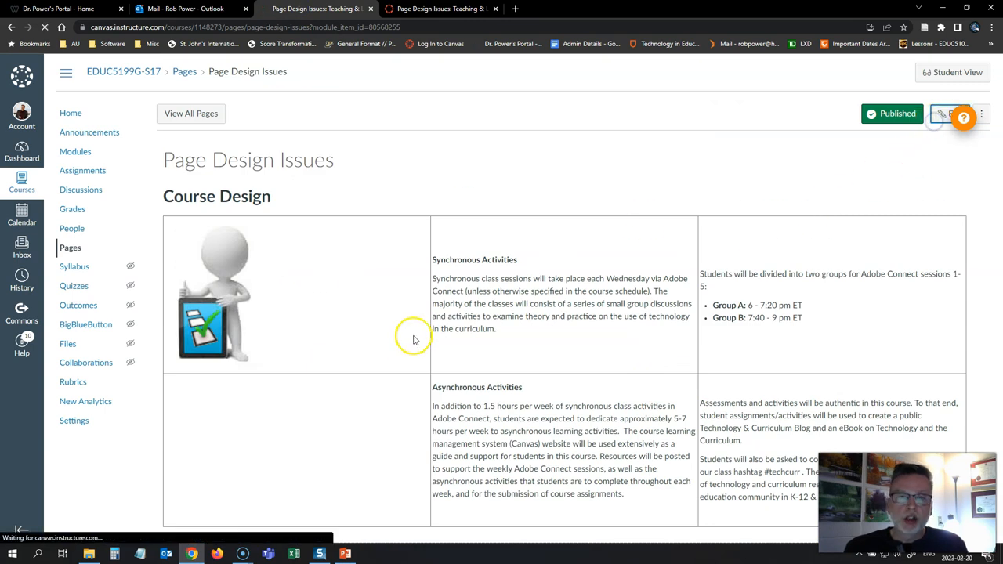
# Step: Edit the Page Design Issues page and switch the Rich Content Editor to HTML source
pyautogui.click(945, 114)
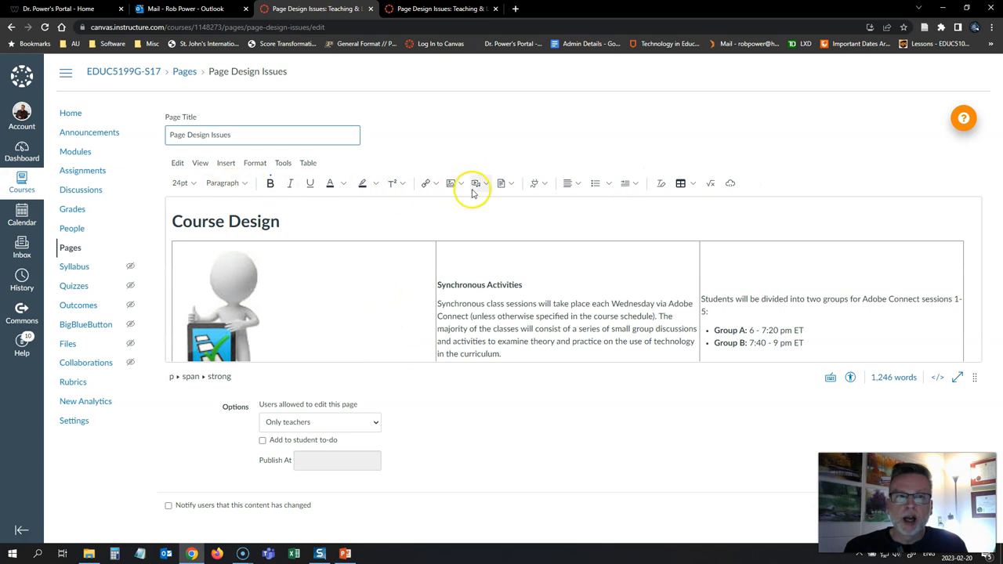
pyautogui.scroll(-3)
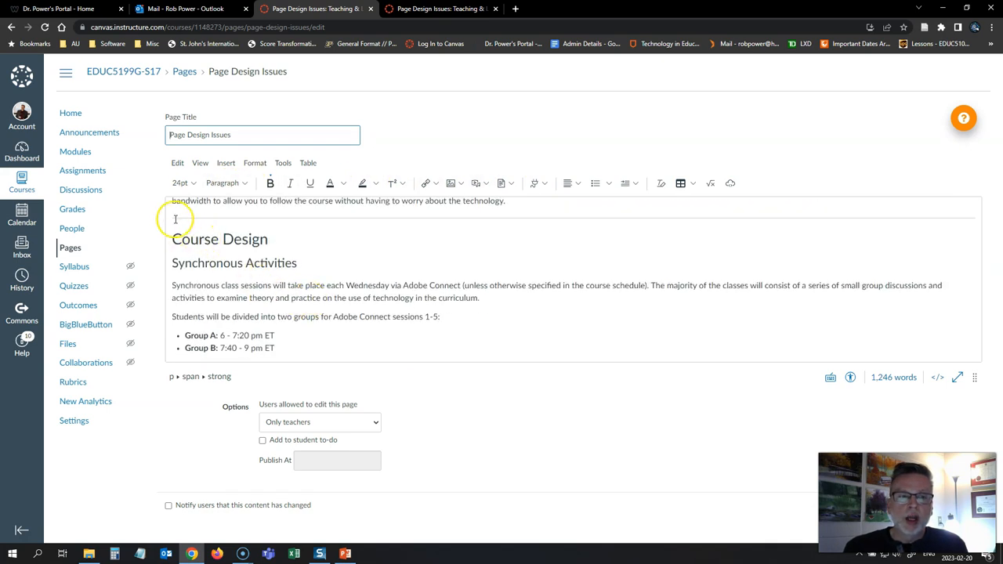
pyautogui.click(175, 224)
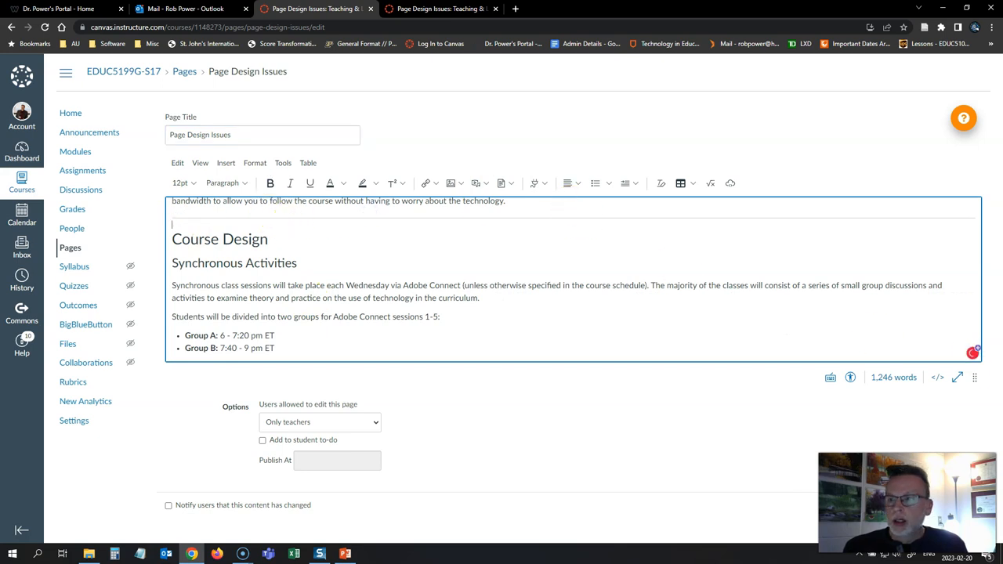
pyautogui.click(937, 377)
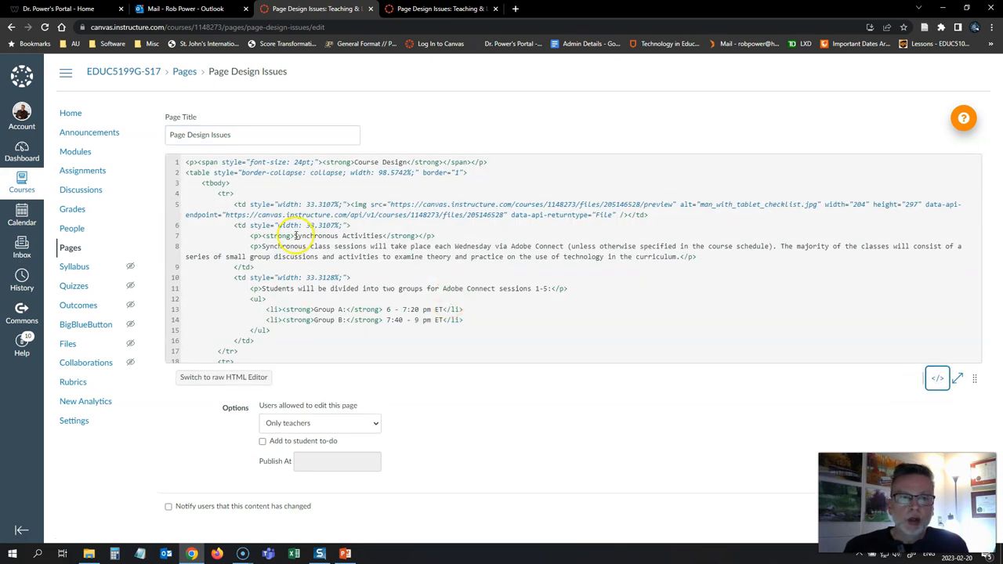
# Step: Review the h2 and h3 heading tags in the HTML, then return to formatted view
pyautogui.scroll(-3)
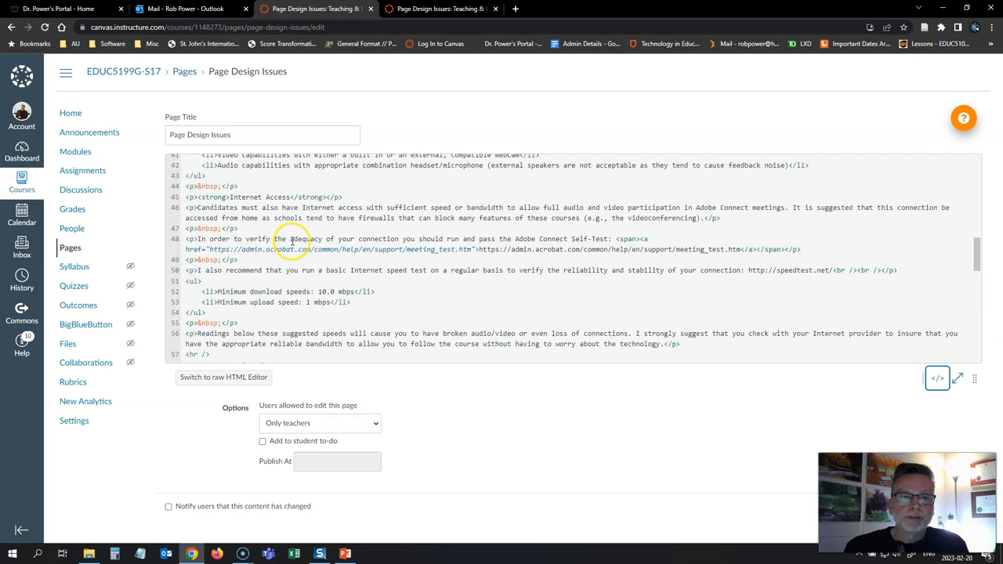
pyautogui.scroll(-3)
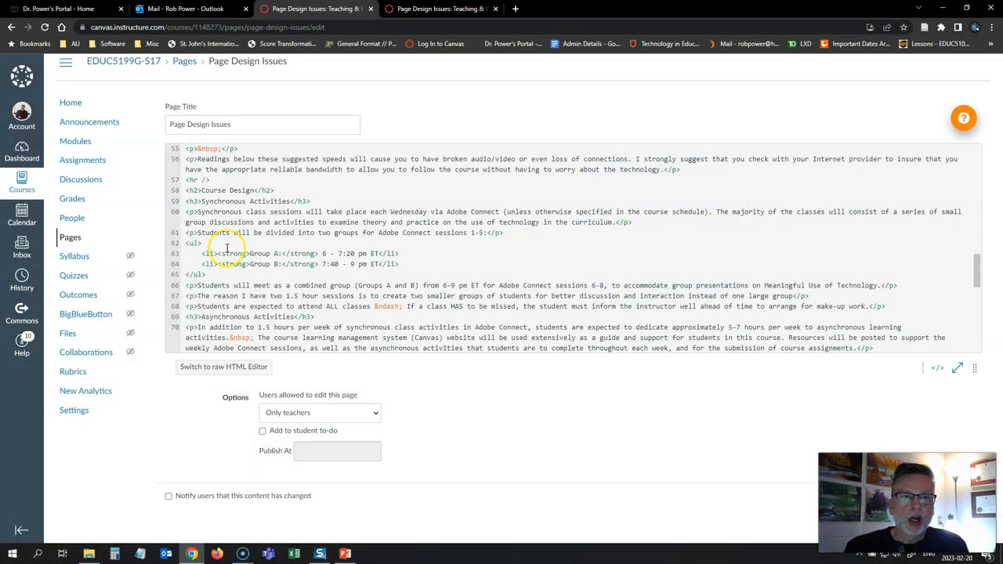
pyautogui.click(224, 366)
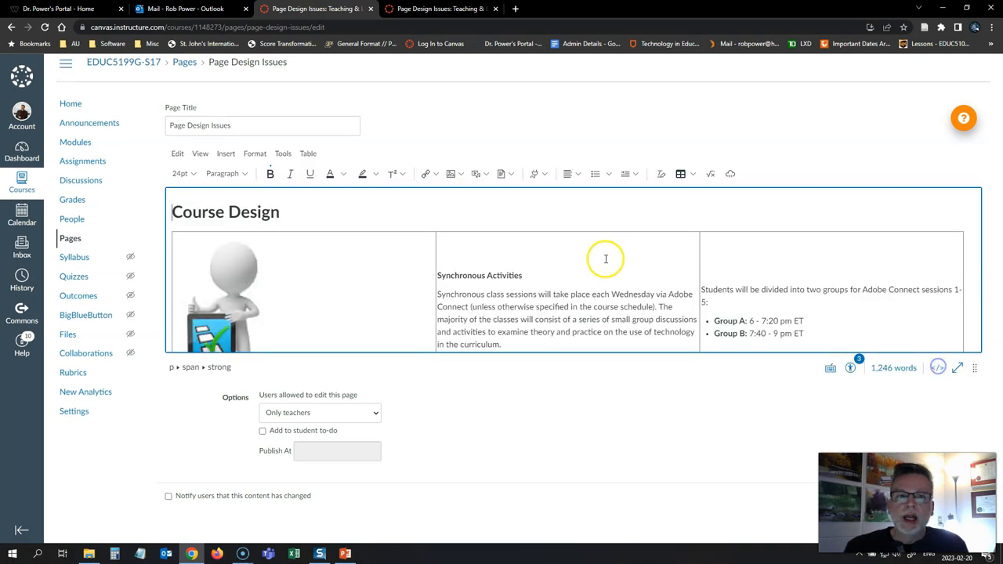
# Step: Select the Course Design title and confirm its block format is Heading 2
pyautogui.click(439, 9)
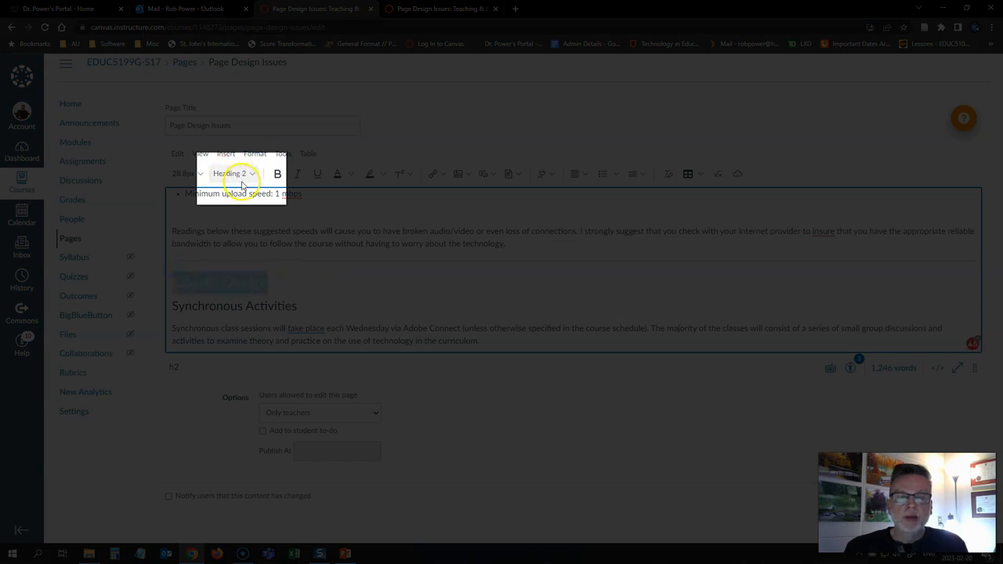
pyautogui.click(231, 173)
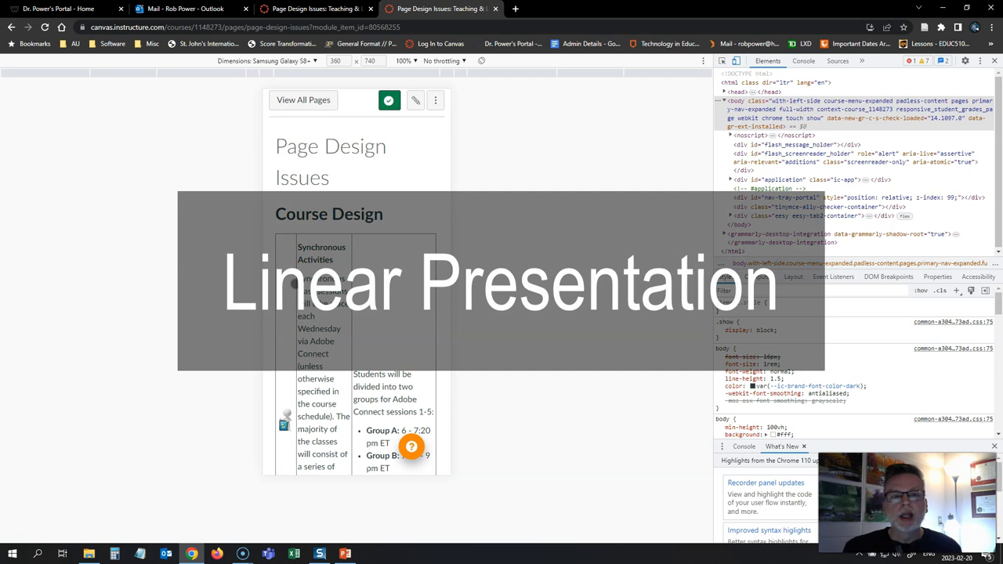
pyautogui.scroll(-3)
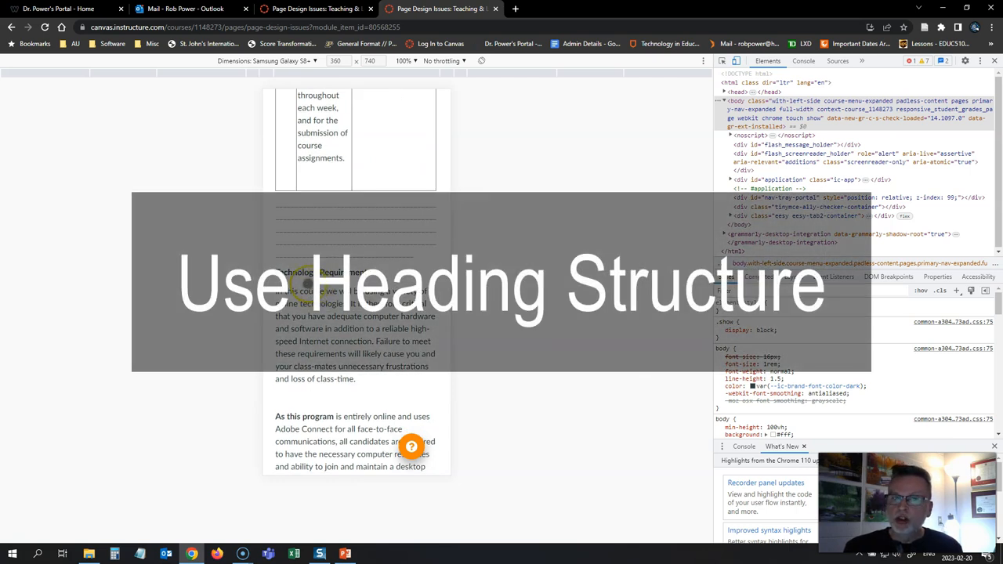
pyautogui.scroll(-3)
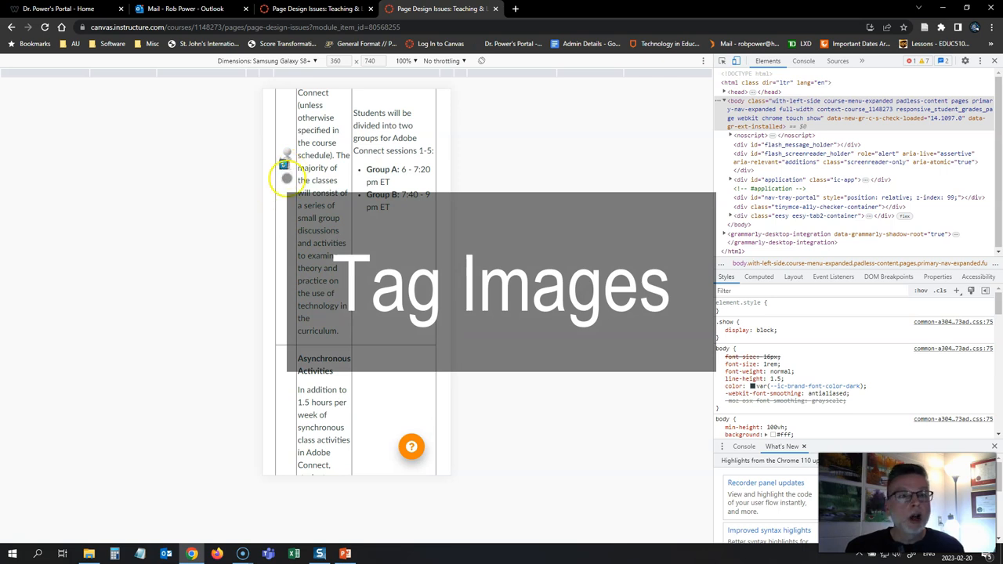
pyautogui.scroll(-3)
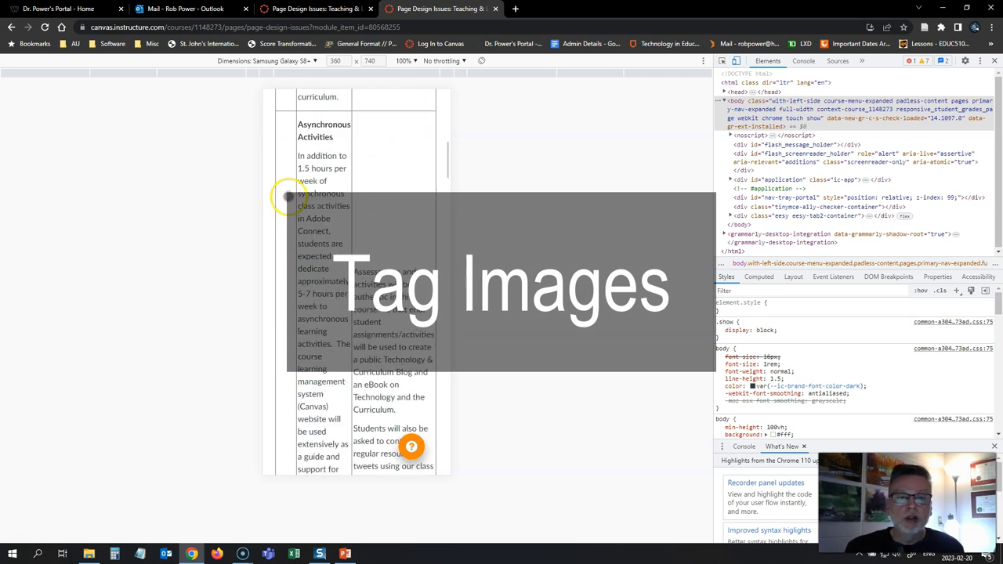
pyautogui.scroll(-3)
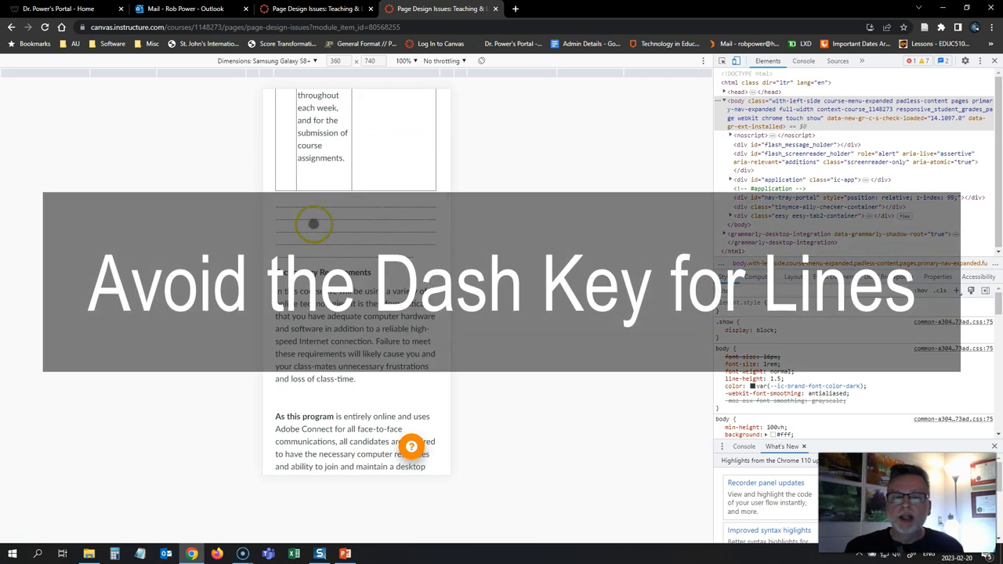
pyautogui.scroll(-3)
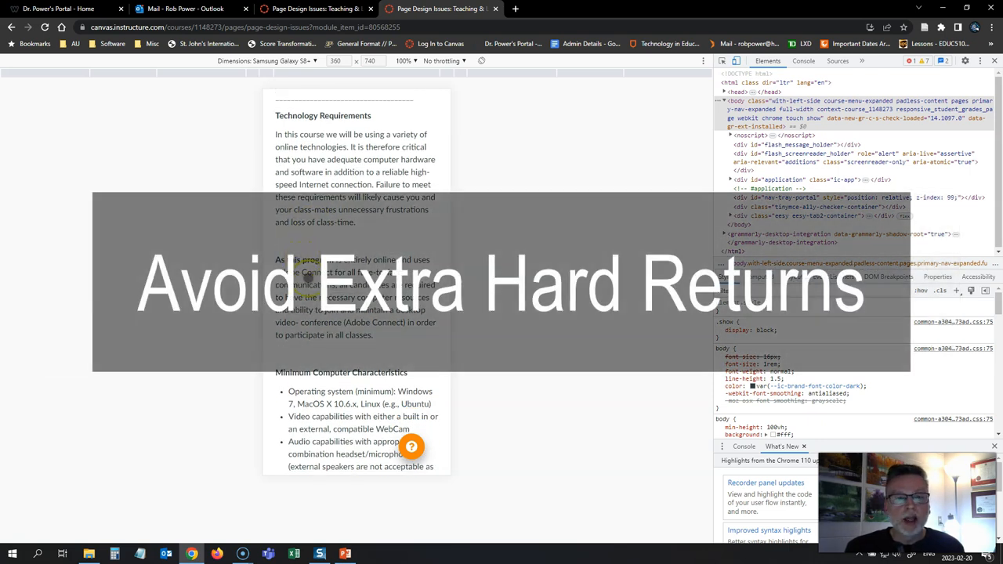
pyautogui.scroll(-3)
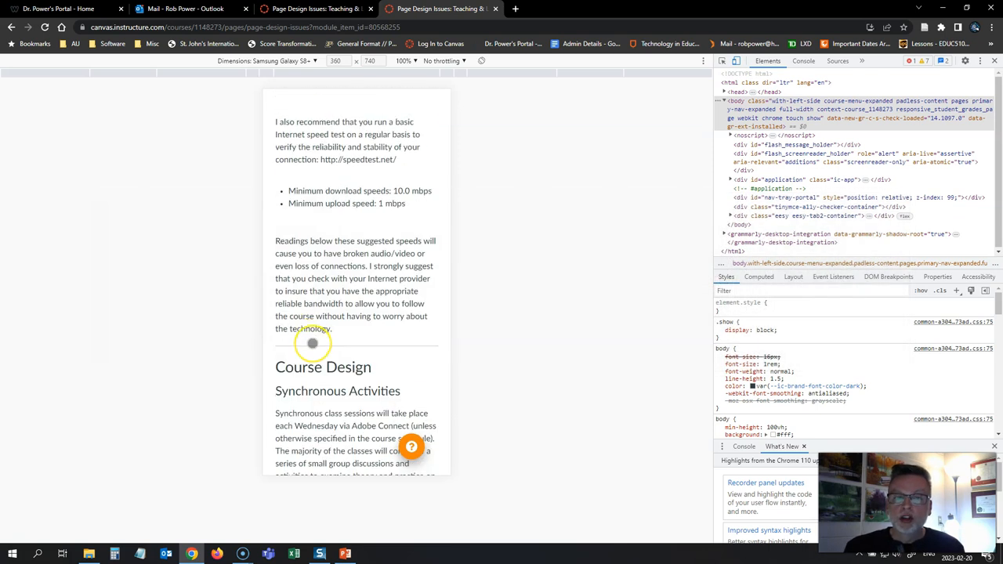
pyautogui.scroll(-3)
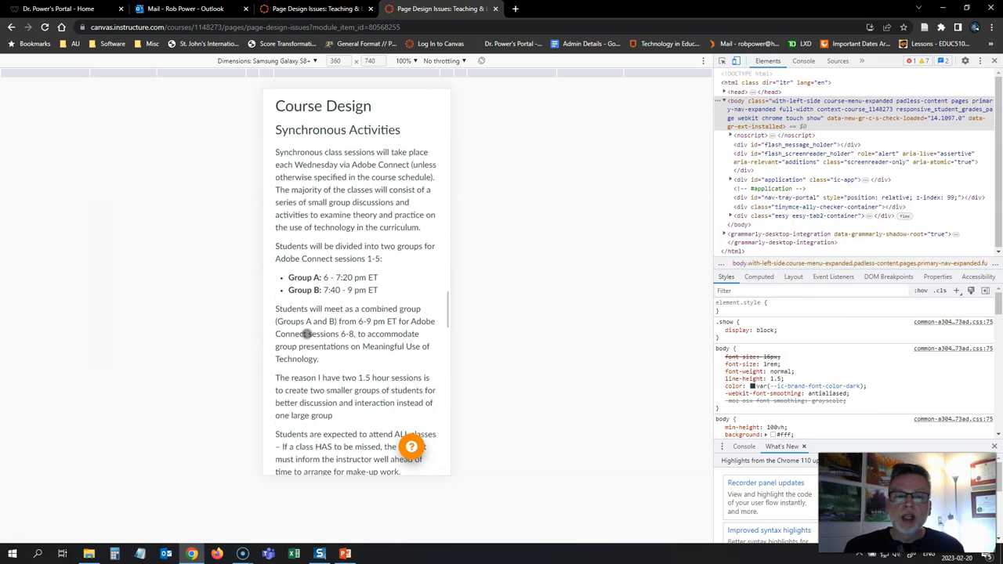
pyautogui.scroll(-3)
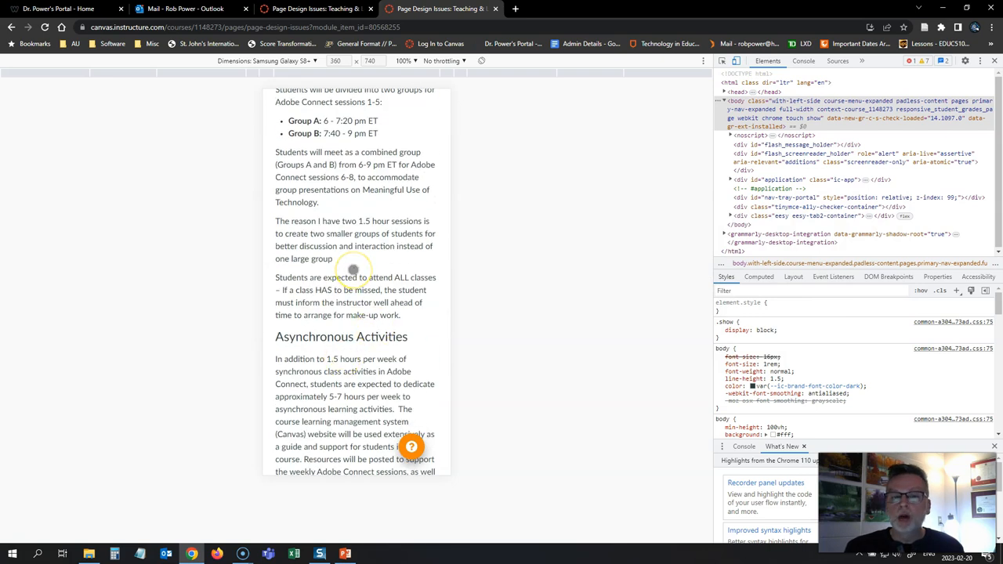